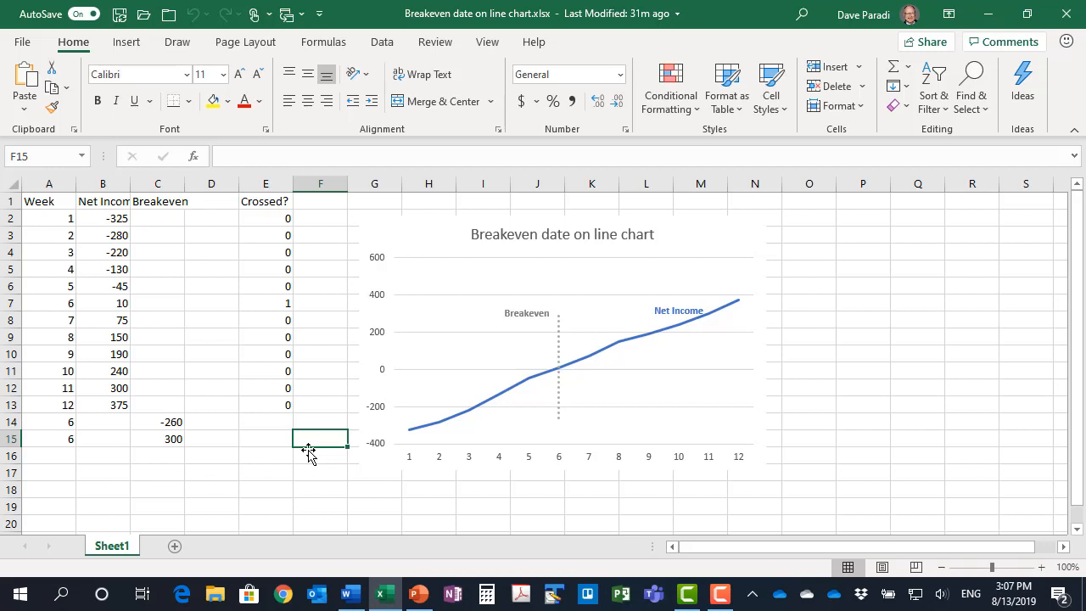
pyautogui.moveTo(562, 325)
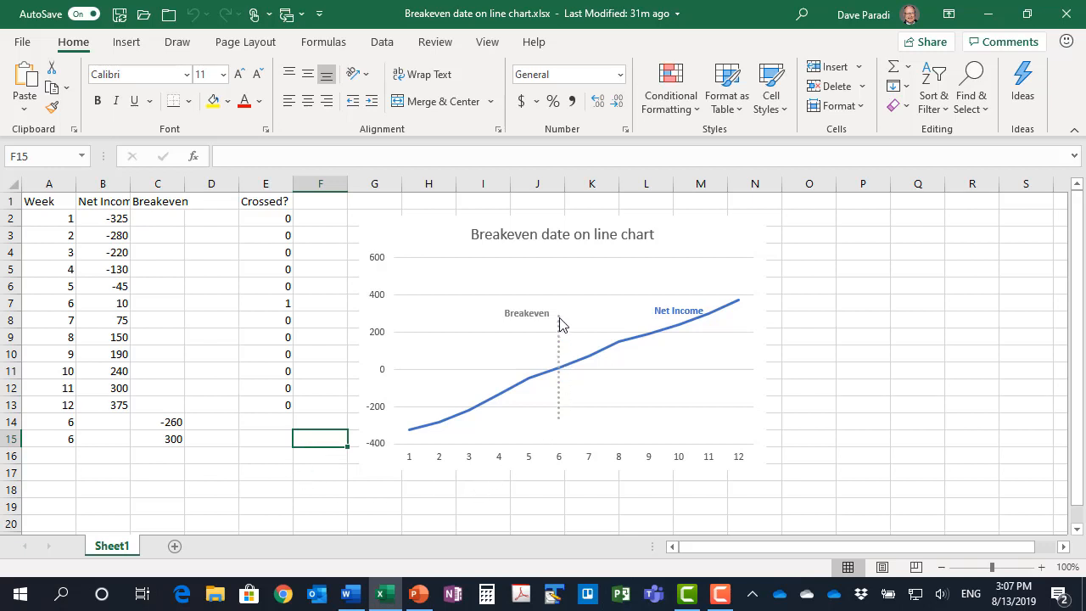
pyautogui.moveTo(560, 422)
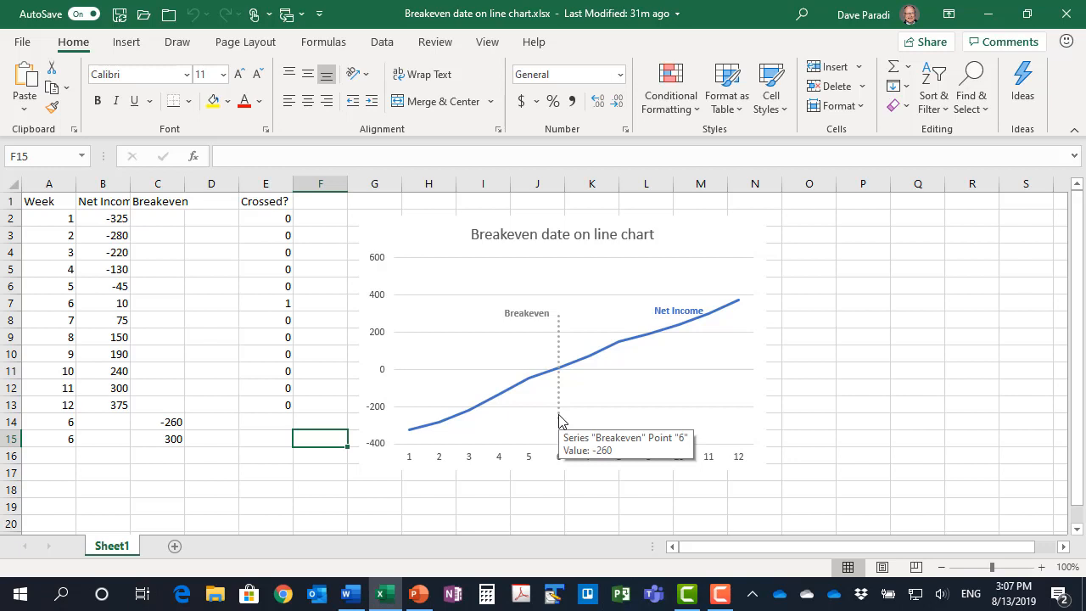
pyautogui.moveTo(640, 348)
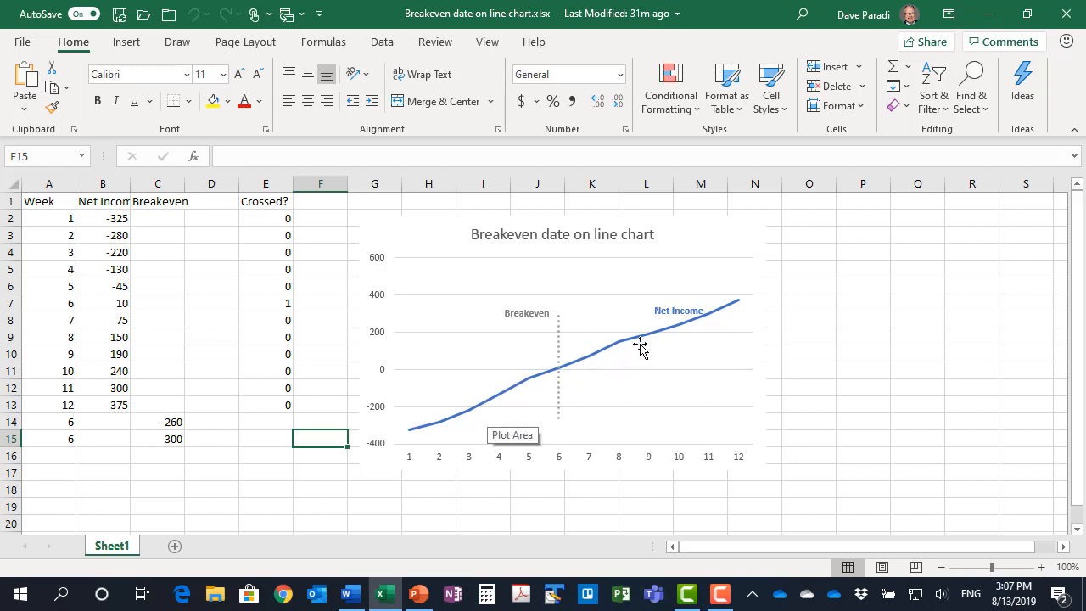
pyautogui.moveTo(686, 331)
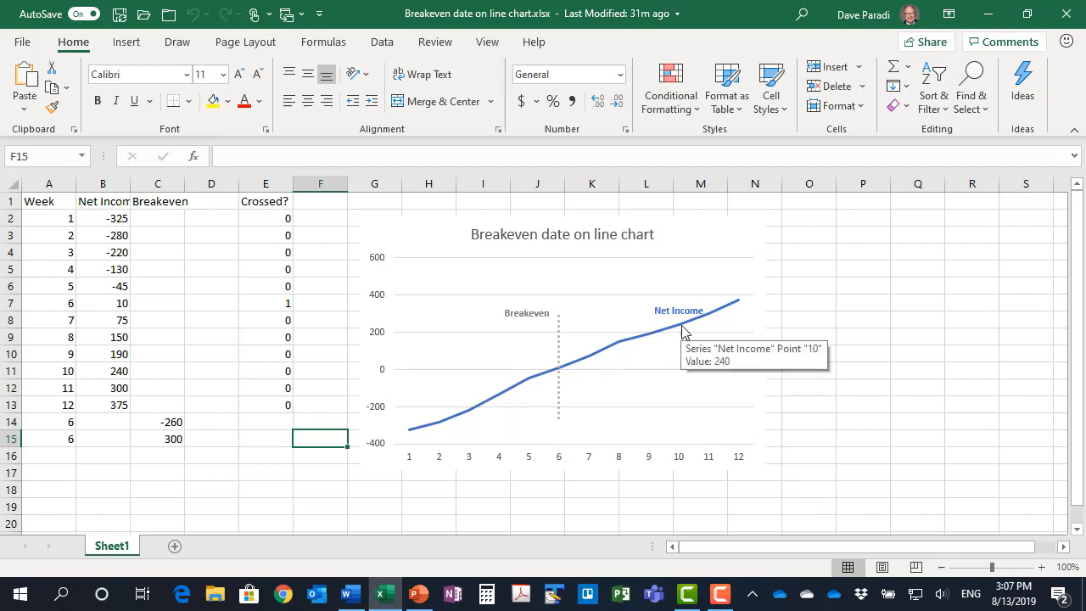
pyautogui.moveTo(624, 350)
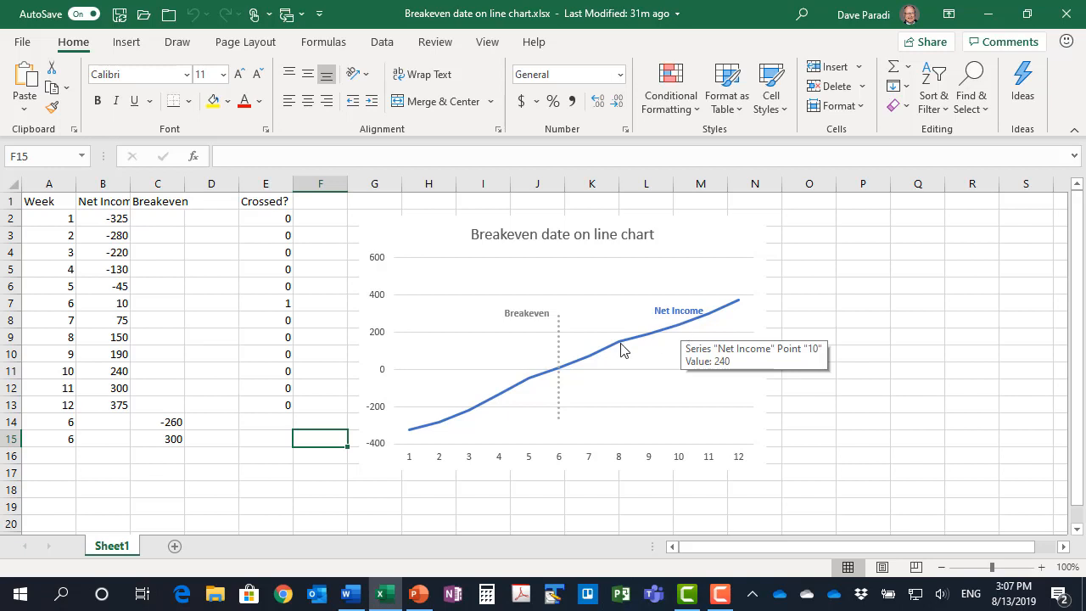
pyautogui.moveTo(542, 386)
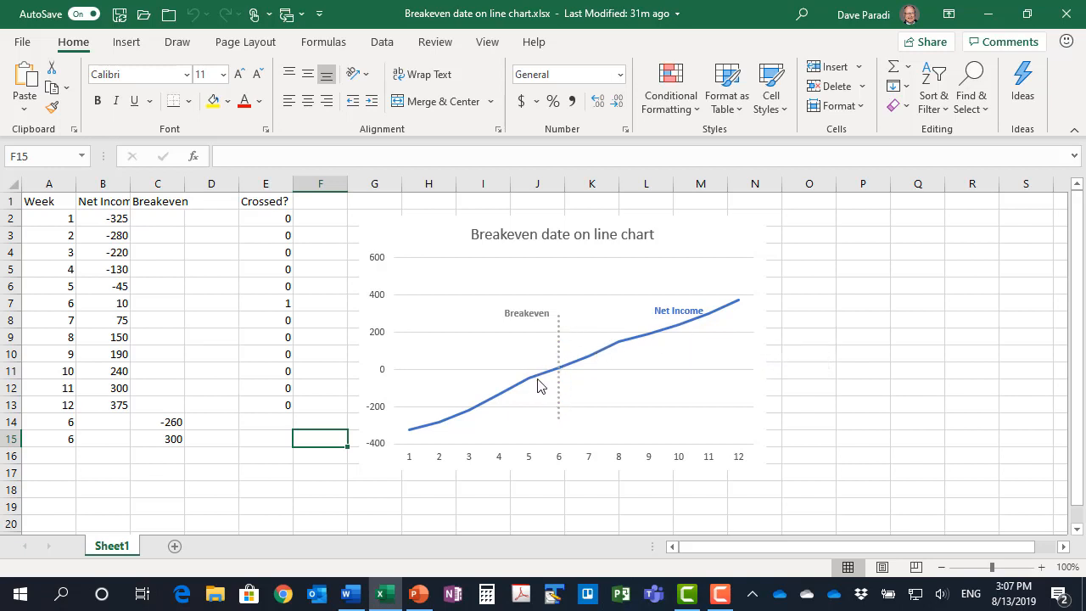
pyautogui.moveTo(590, 371)
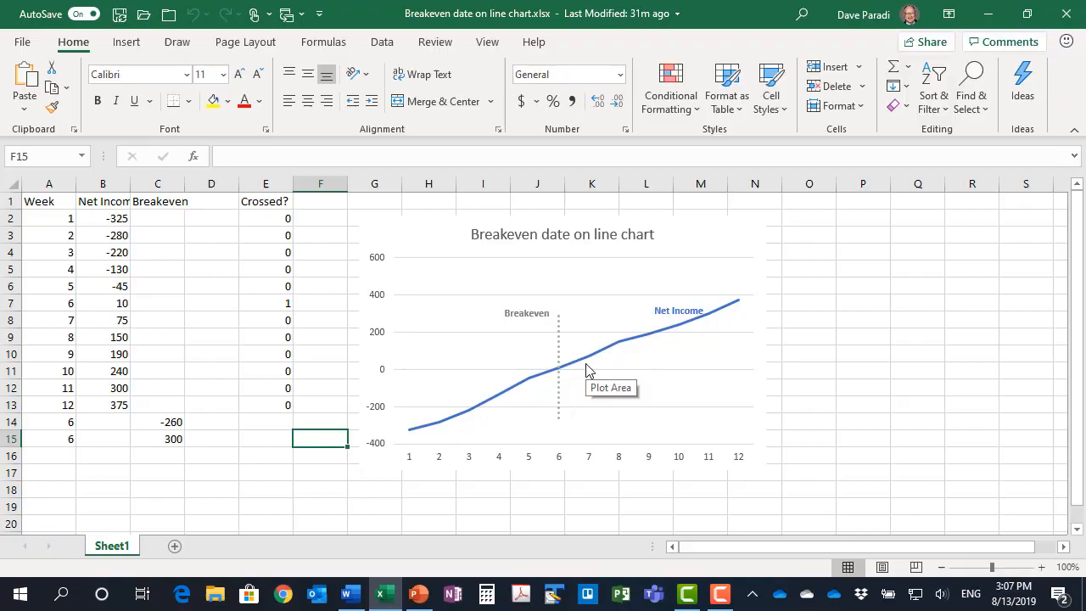
pyautogui.moveTo(132, 232)
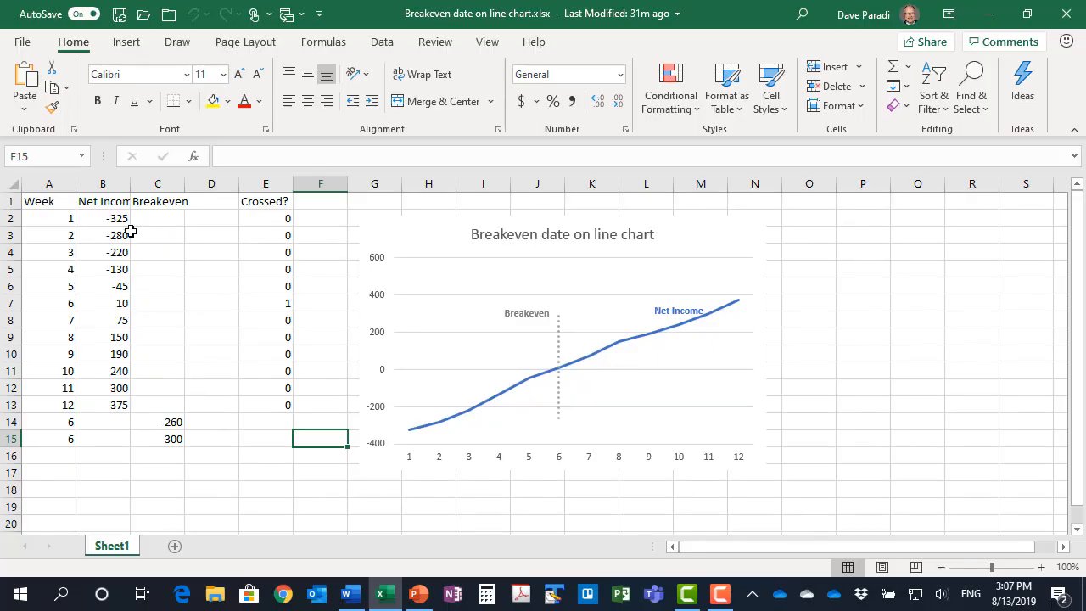
pyautogui.moveTo(102, 222)
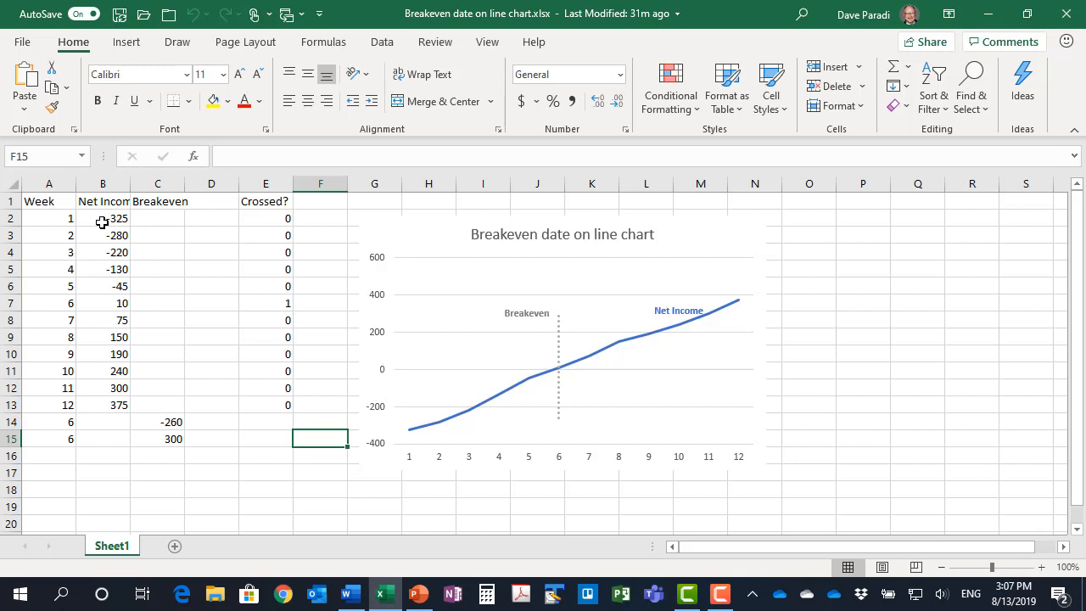
# - Inspect week 1's values and the Crossed? formula =--AND(B3>0,B2<0) in cell E3
pyautogui.click(49, 218)
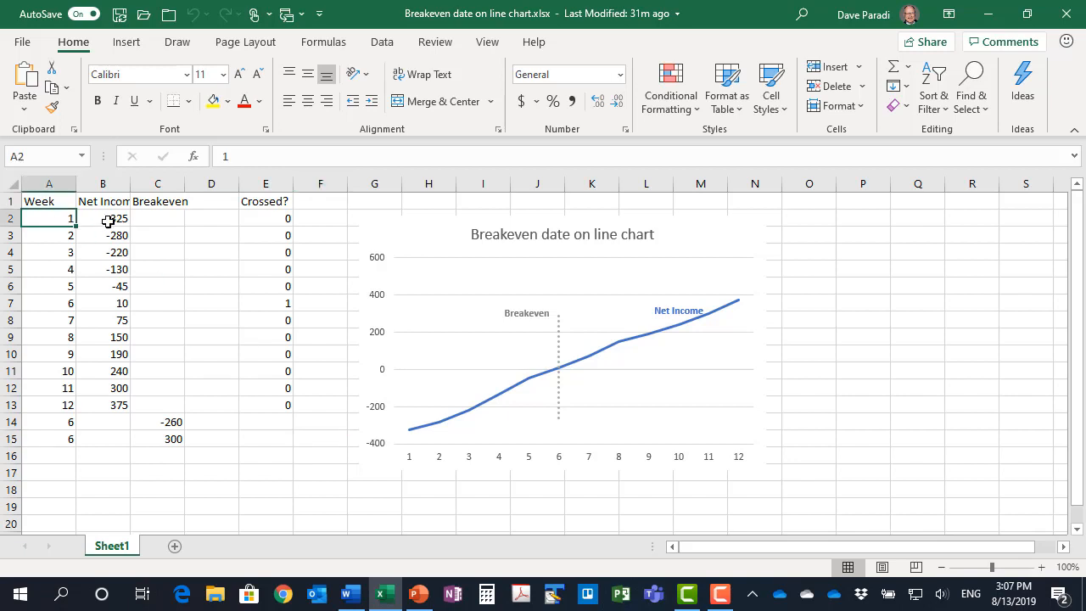
pyautogui.click(103, 218)
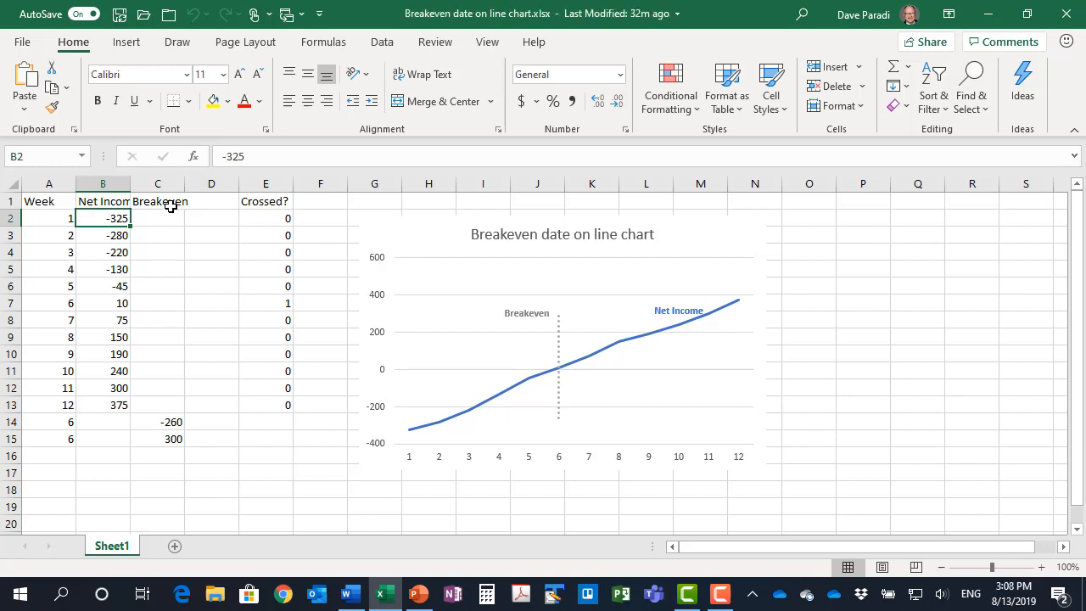
pyautogui.moveTo(201, 346)
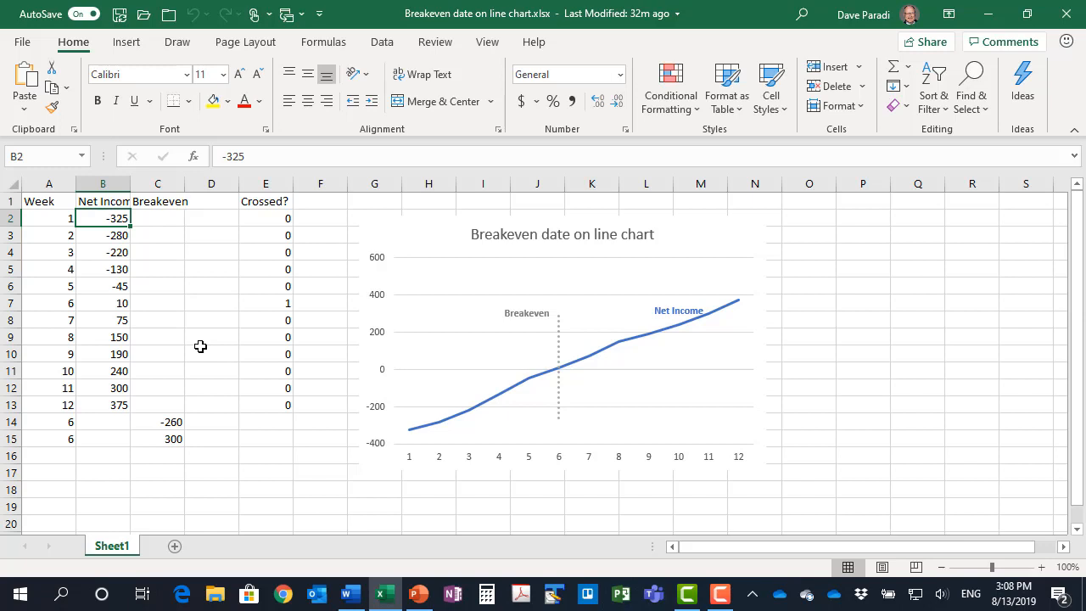
pyautogui.moveTo(223, 331)
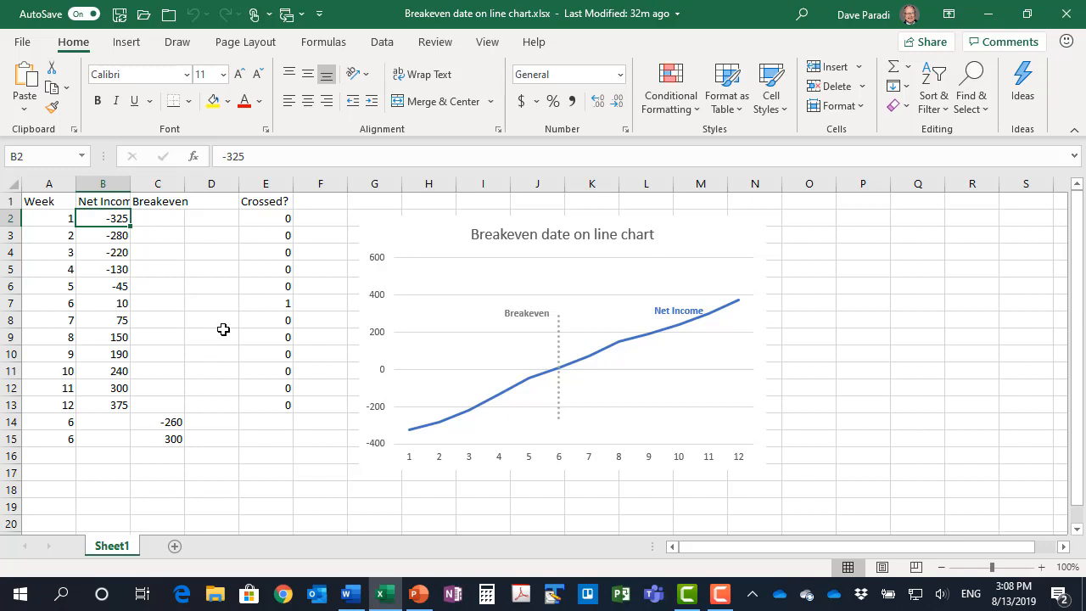
pyautogui.moveTo(157, 306)
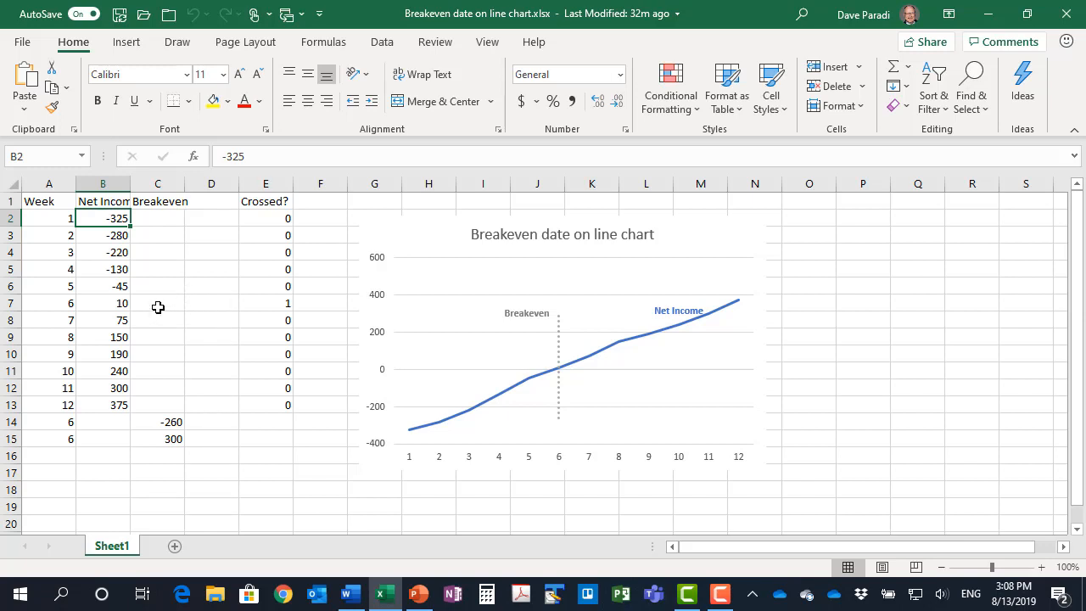
pyautogui.moveTo(62, 305)
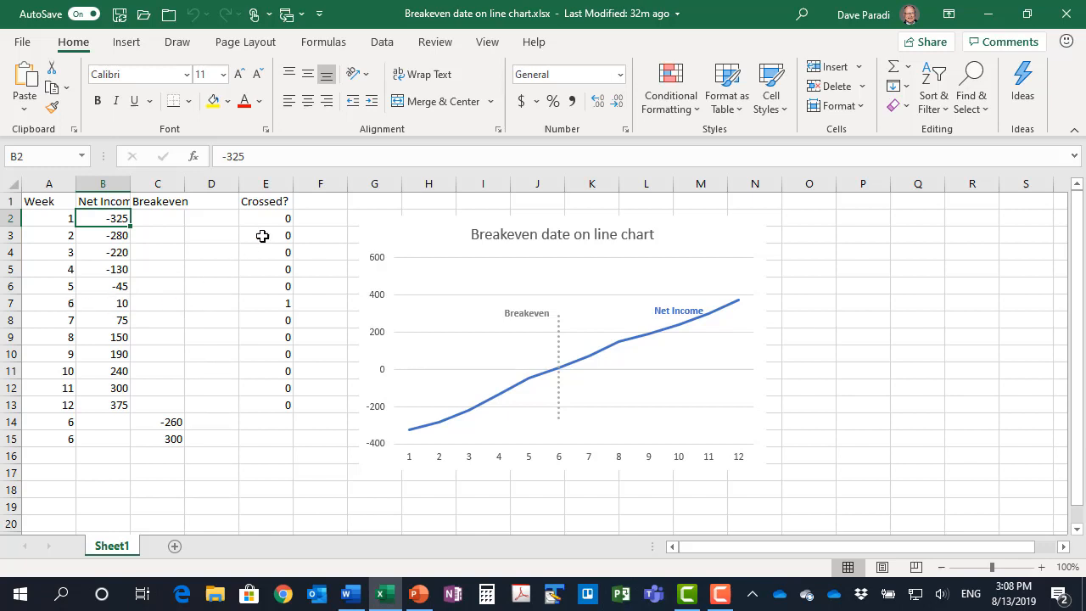
pyautogui.moveTo(269, 208)
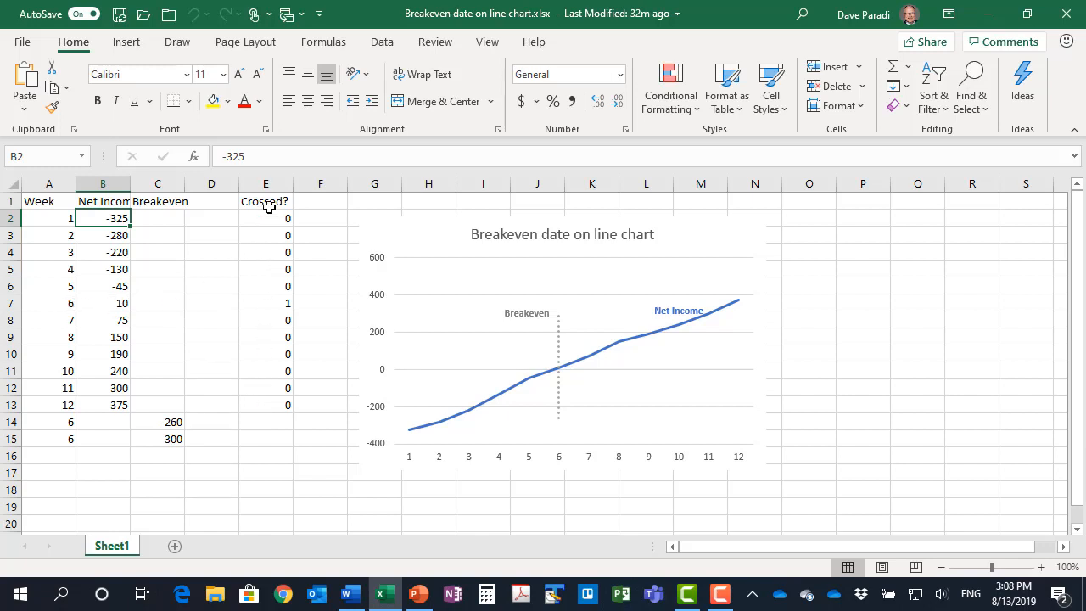
pyautogui.click(265, 201)
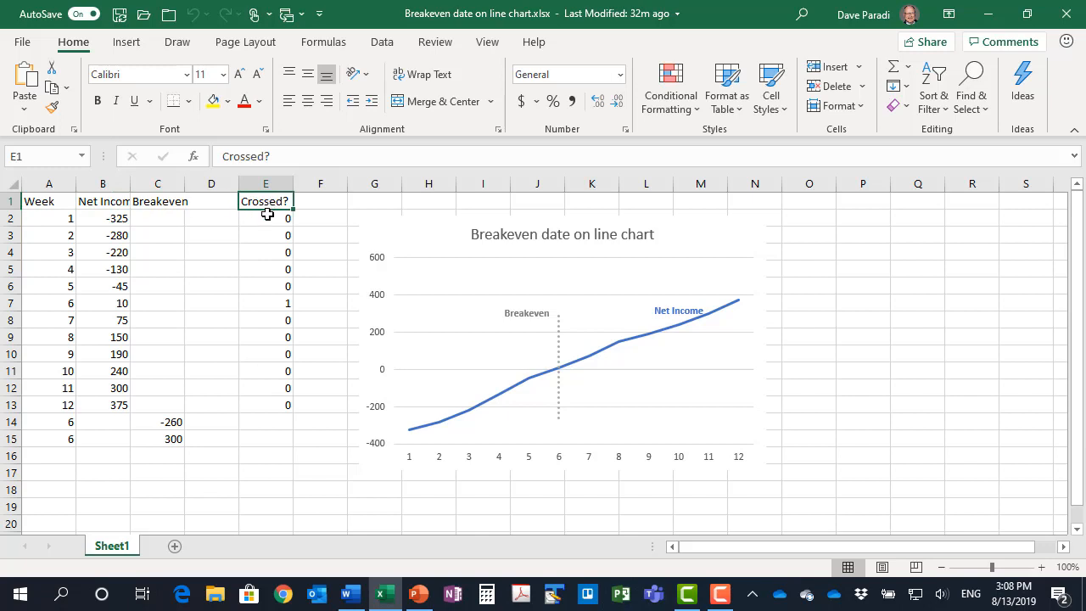
pyautogui.moveTo(260, 230)
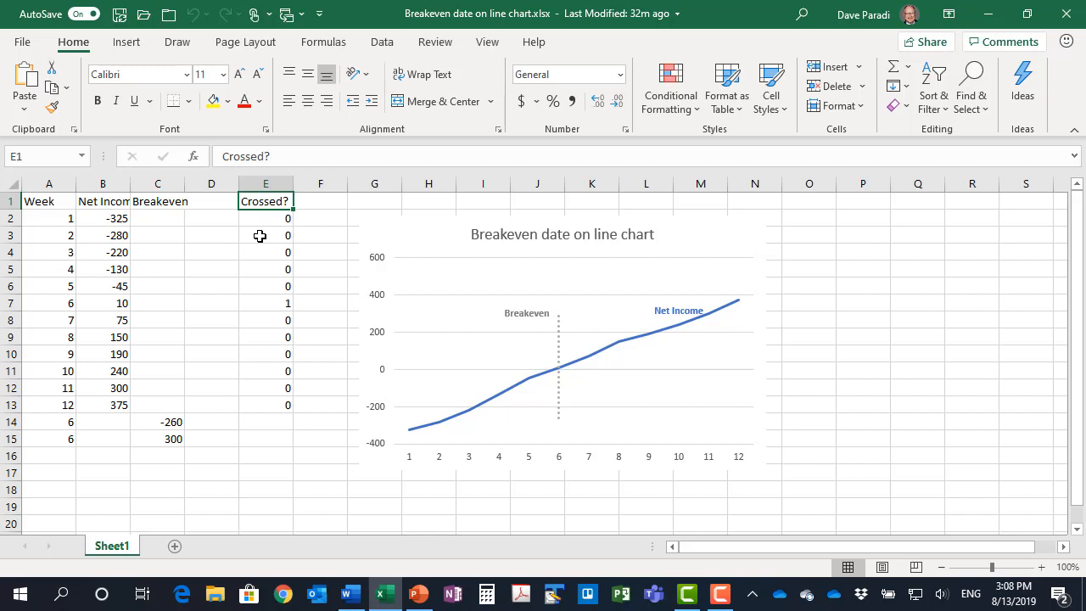
pyautogui.click(265, 235)
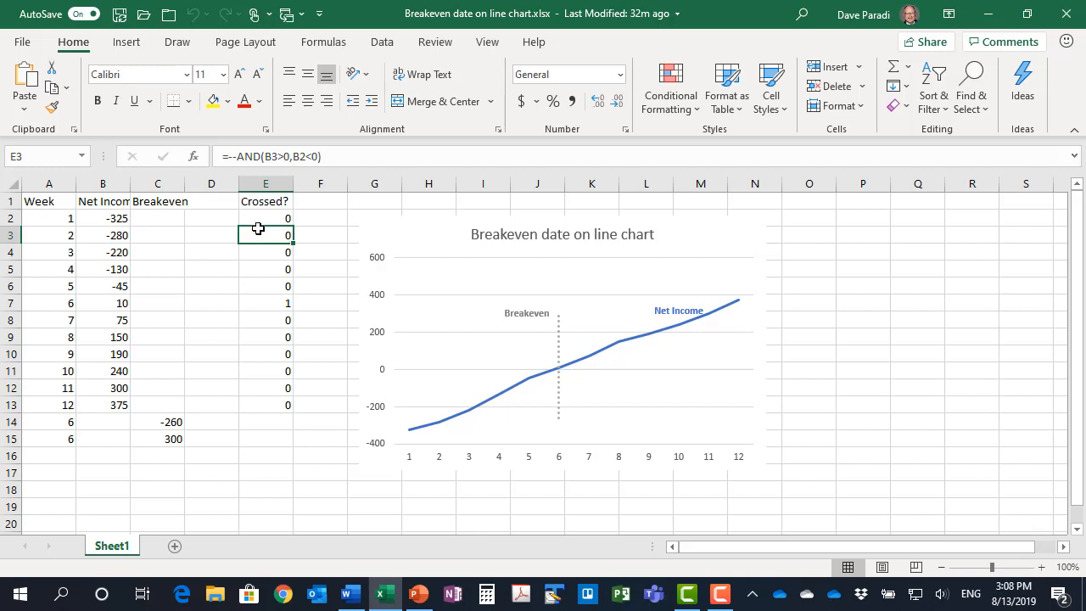
pyautogui.moveTo(236, 188)
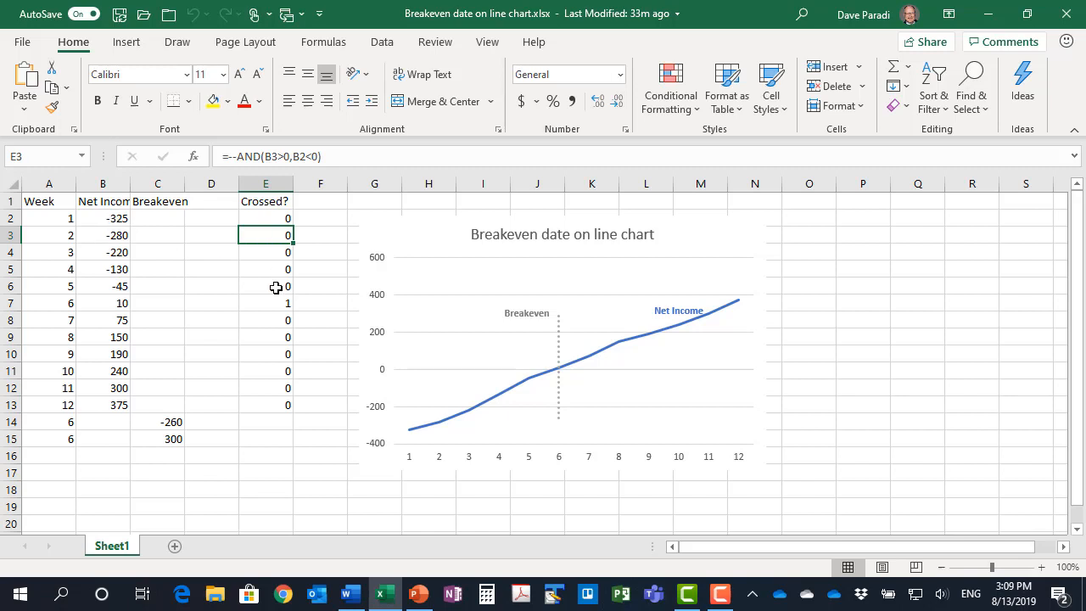
pyautogui.moveTo(139, 307)
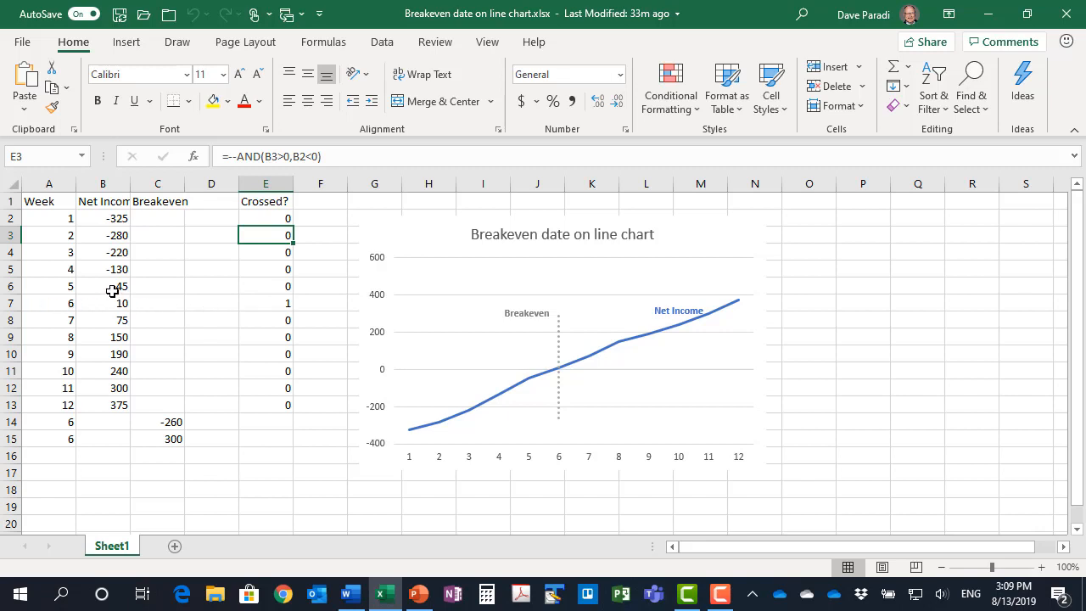
pyautogui.moveTo(271, 305)
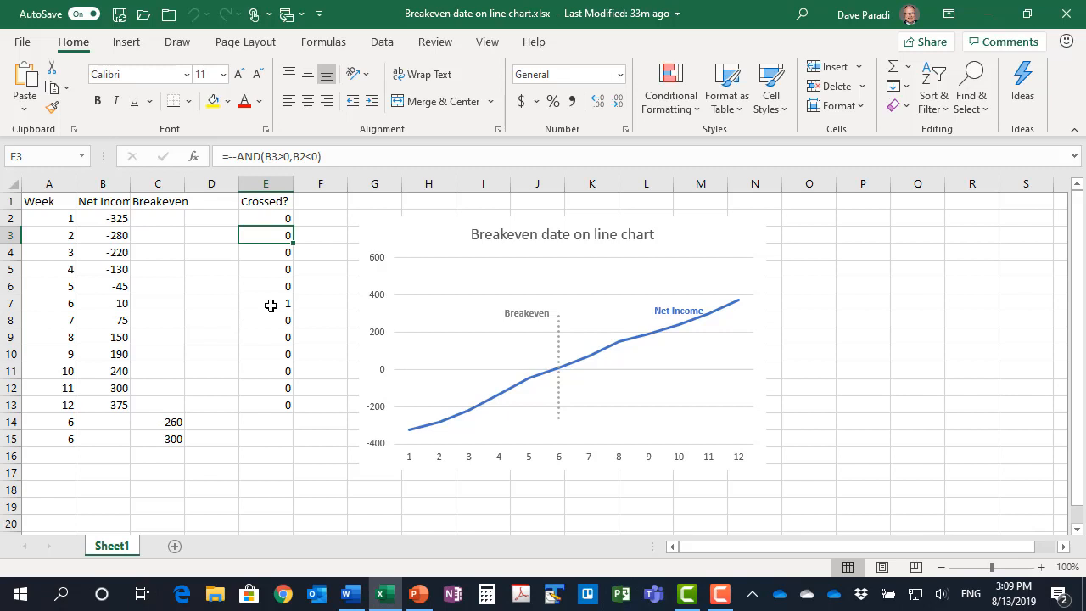
pyautogui.moveTo(266, 408)
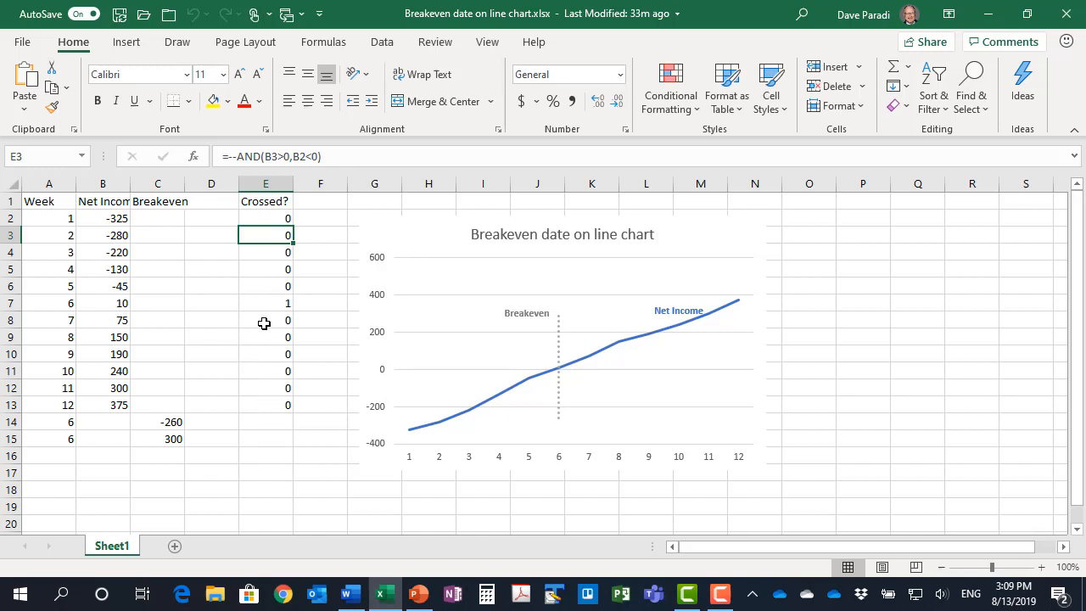
pyautogui.moveTo(264, 301)
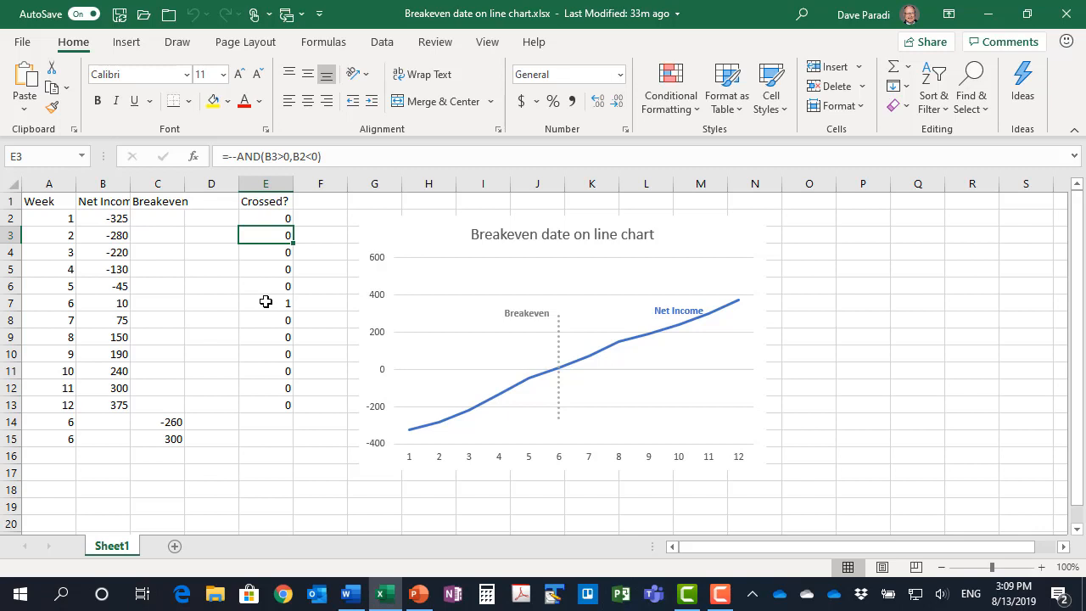
pyautogui.moveTo(287, 304)
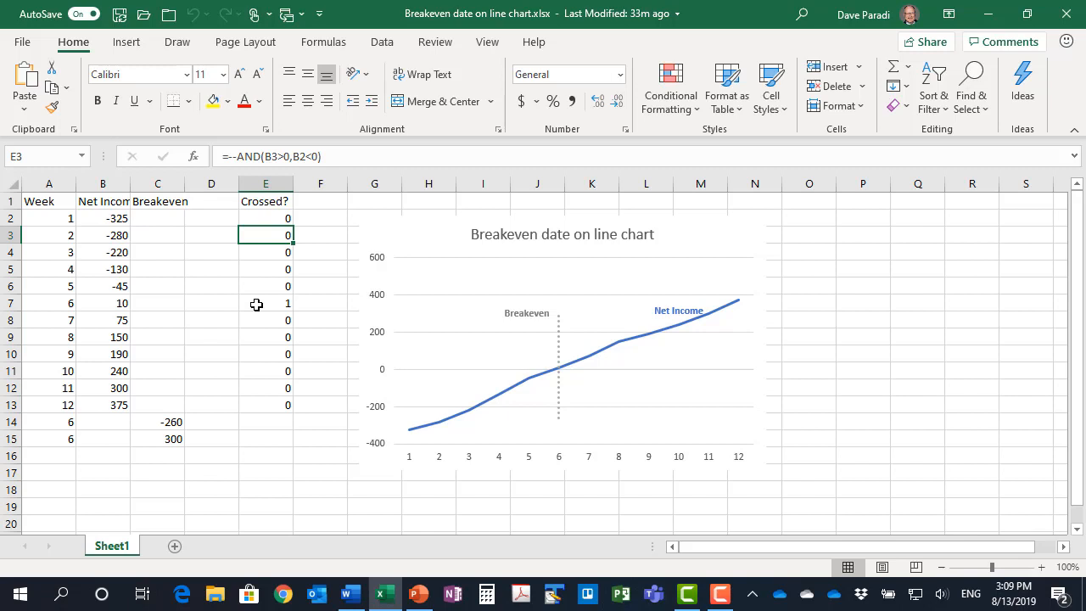
pyautogui.moveTo(266, 311)
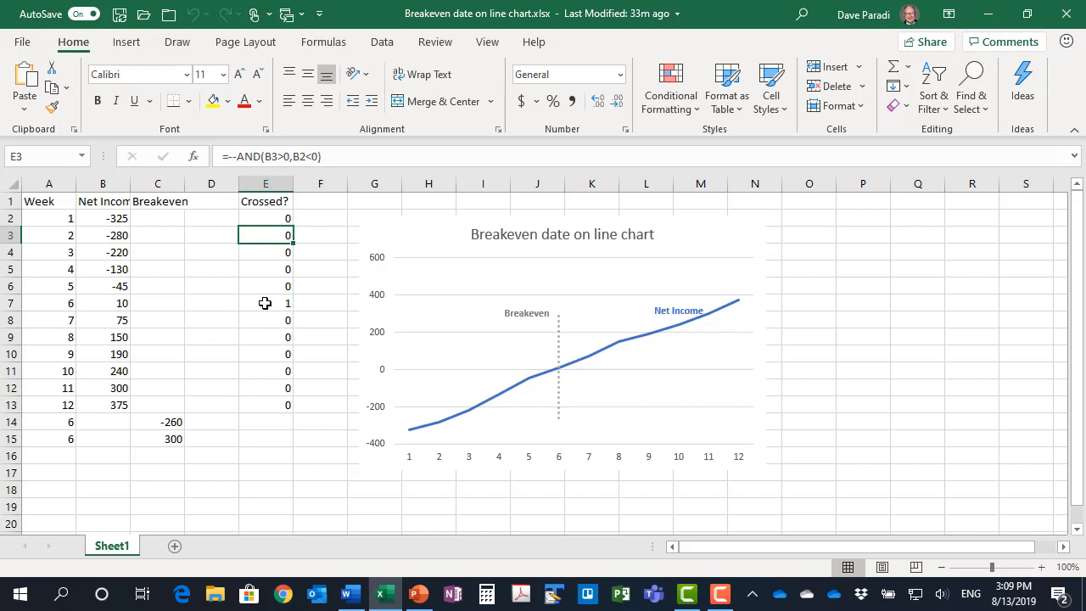
pyautogui.moveTo(267, 418)
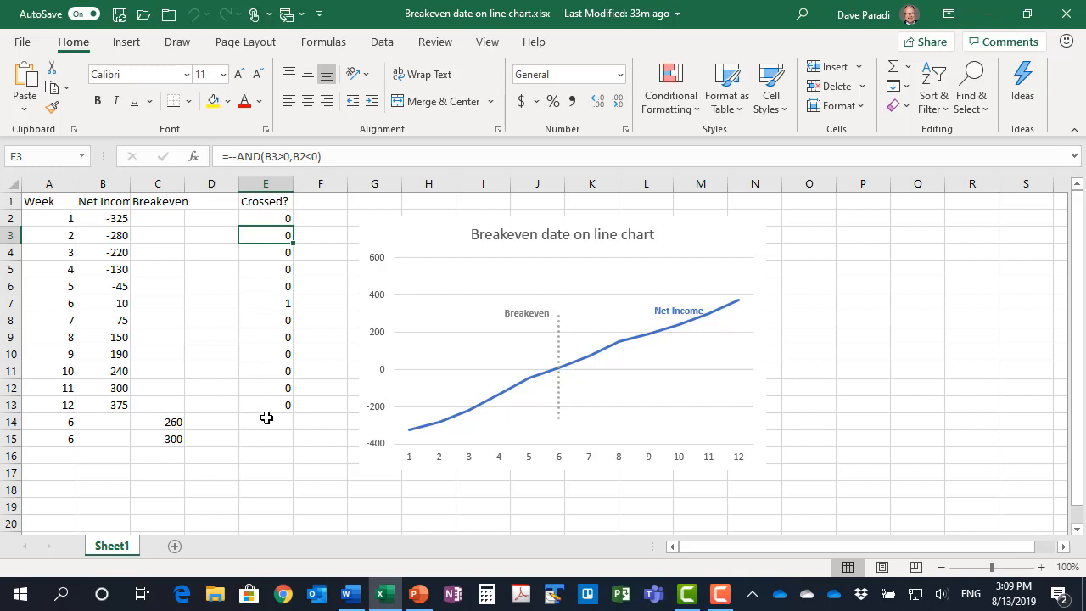
pyautogui.moveTo(187, 431)
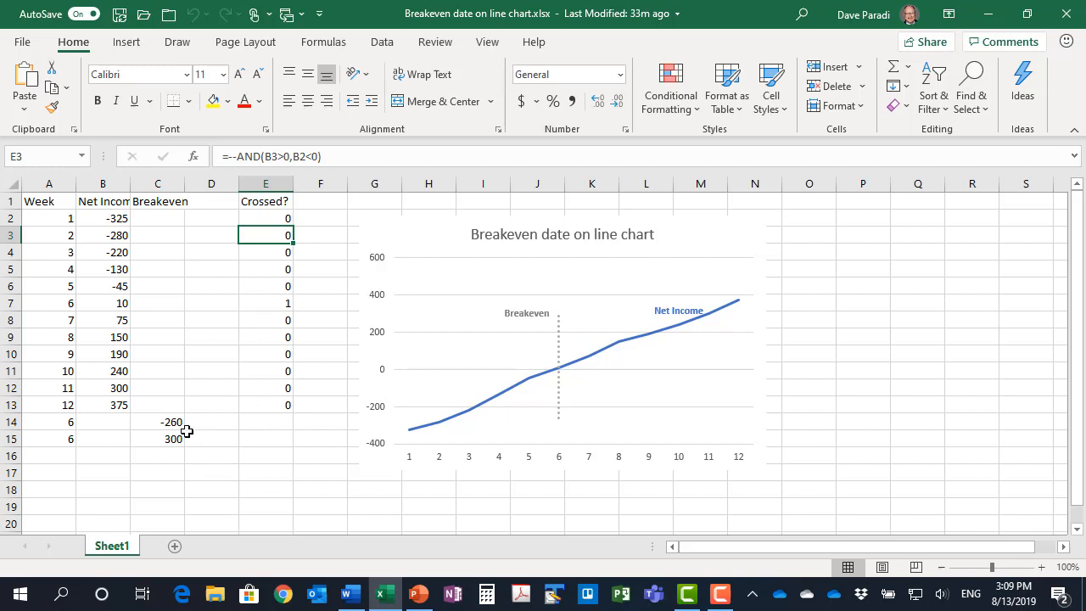
pyautogui.moveTo(55, 424)
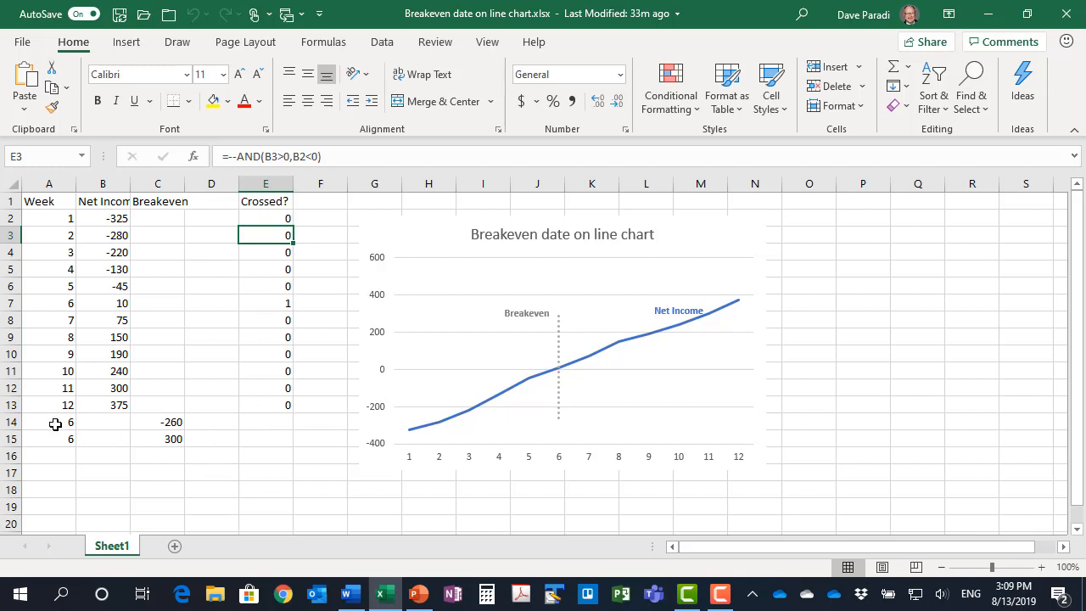
pyautogui.click(49, 422)
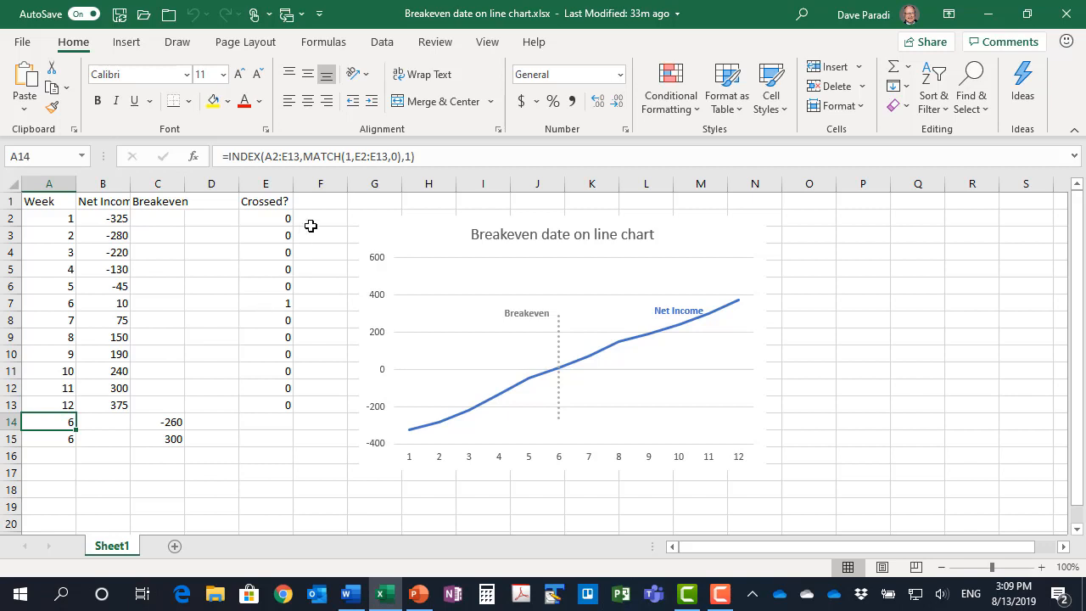
pyautogui.moveTo(331, 213)
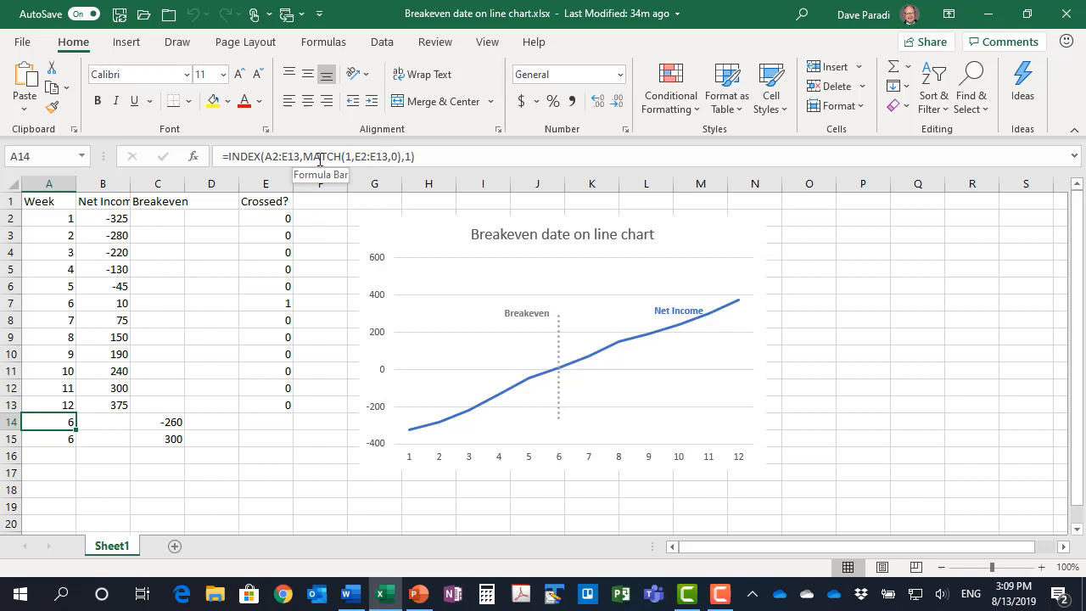
pyautogui.moveTo(318, 214)
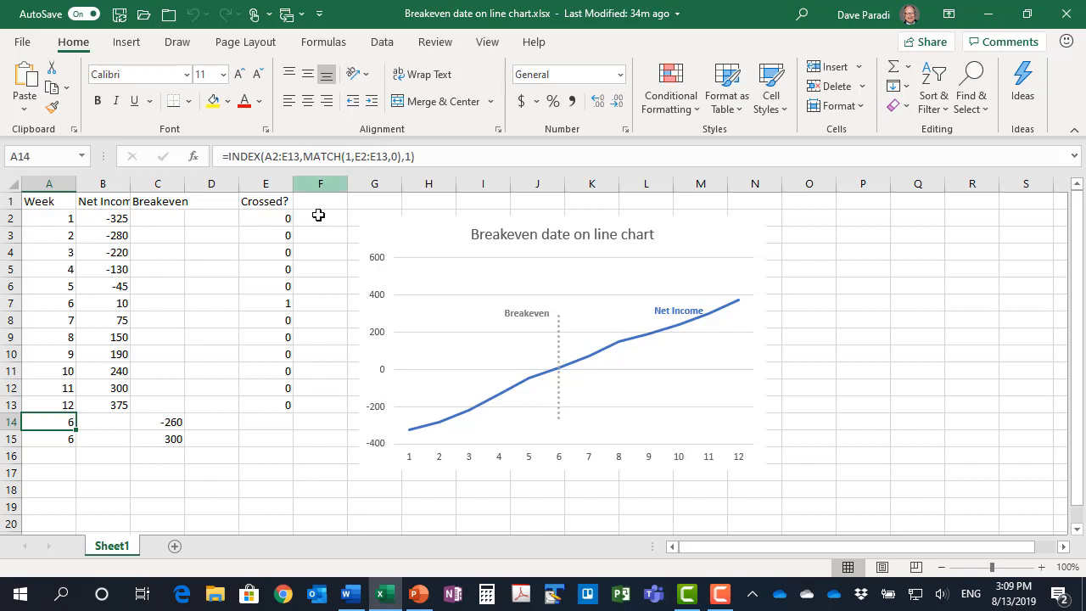
pyautogui.moveTo(348, 156)
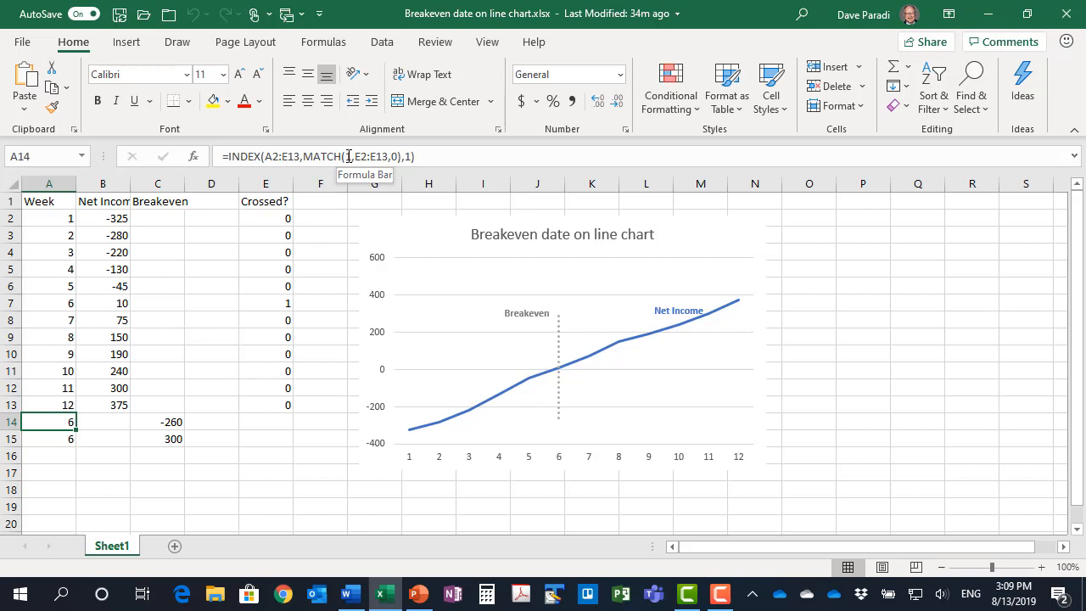
pyautogui.moveTo(351, 223)
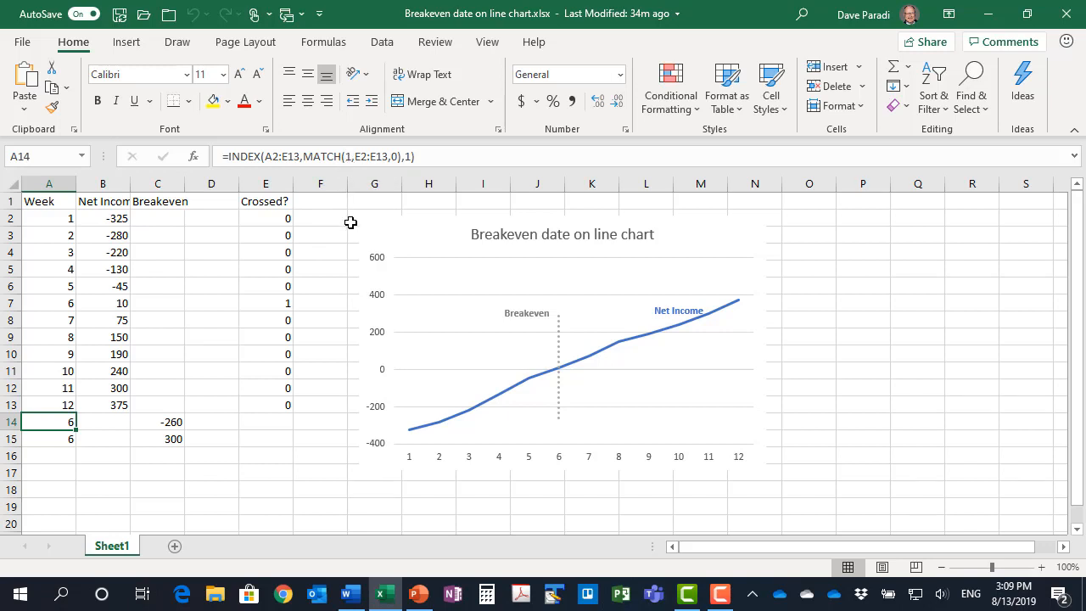
pyautogui.moveTo(388, 156)
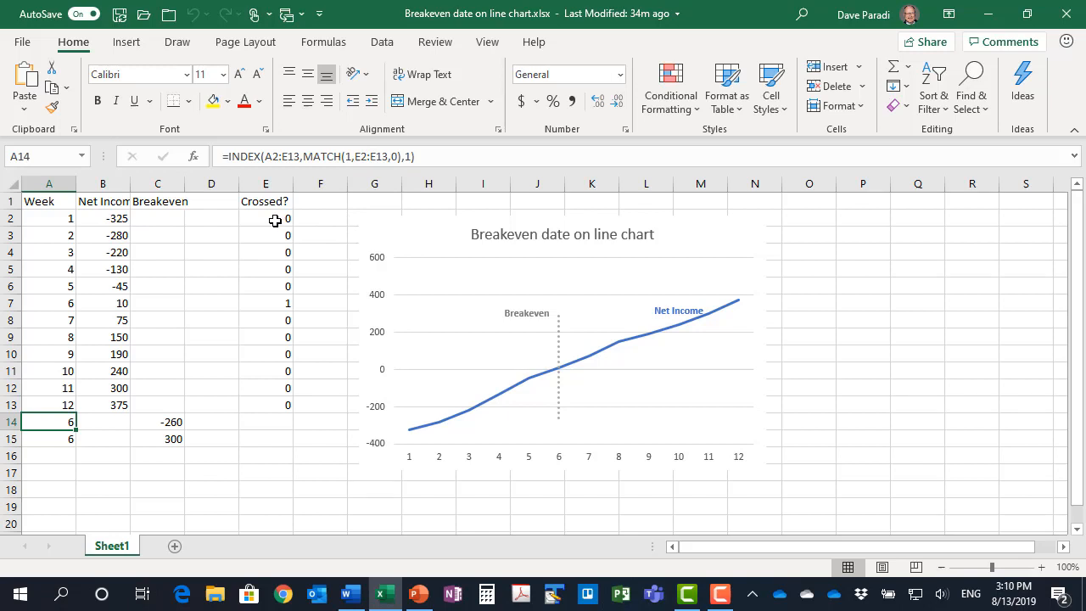
pyautogui.moveTo(267, 403)
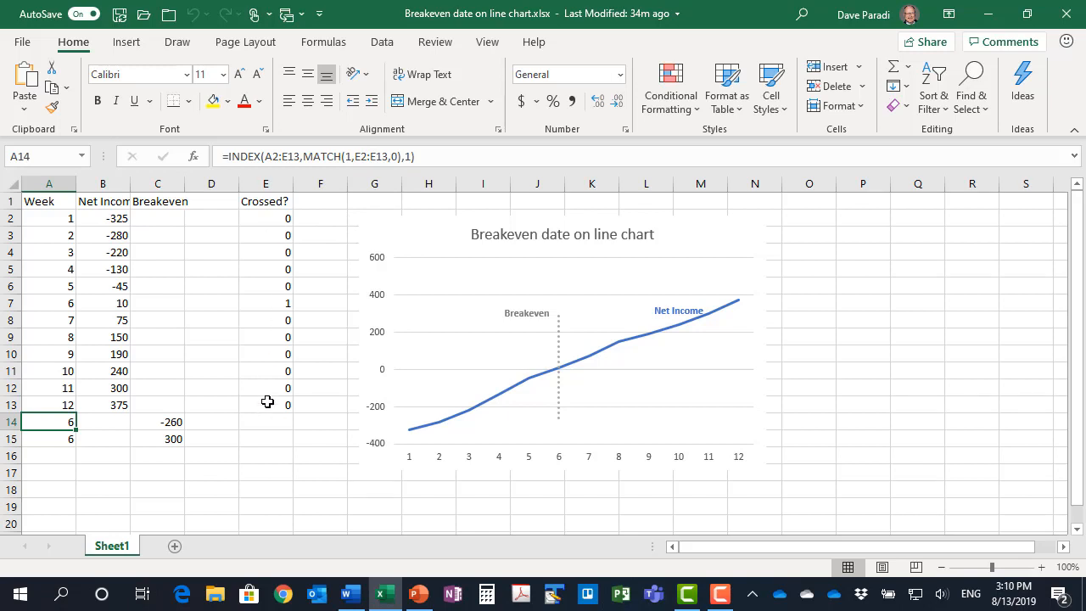
pyautogui.moveTo(326, 156)
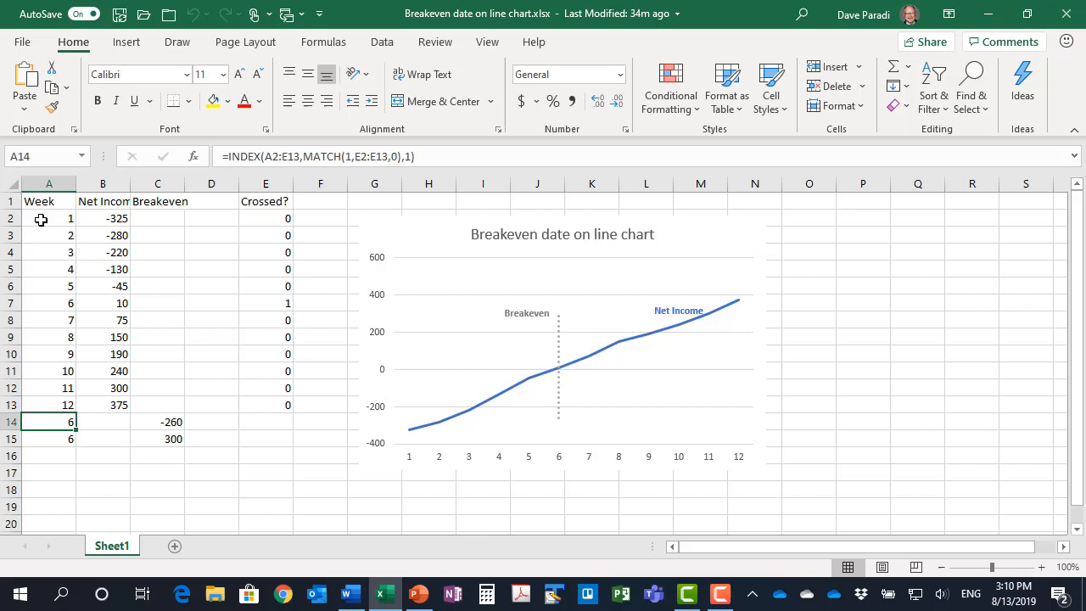
pyautogui.moveTo(278, 383)
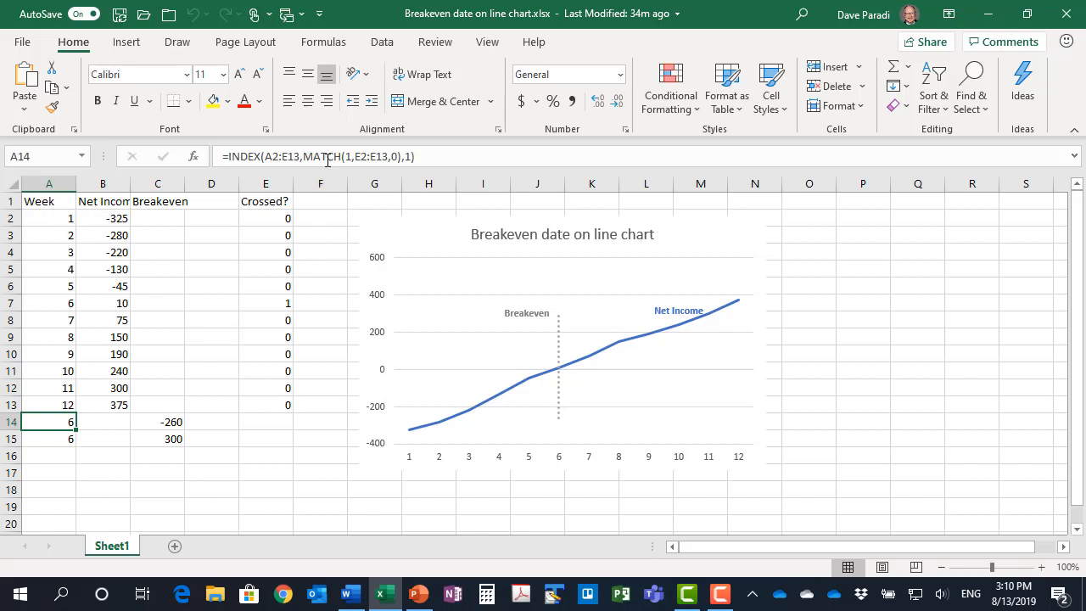
pyautogui.moveTo(308, 156)
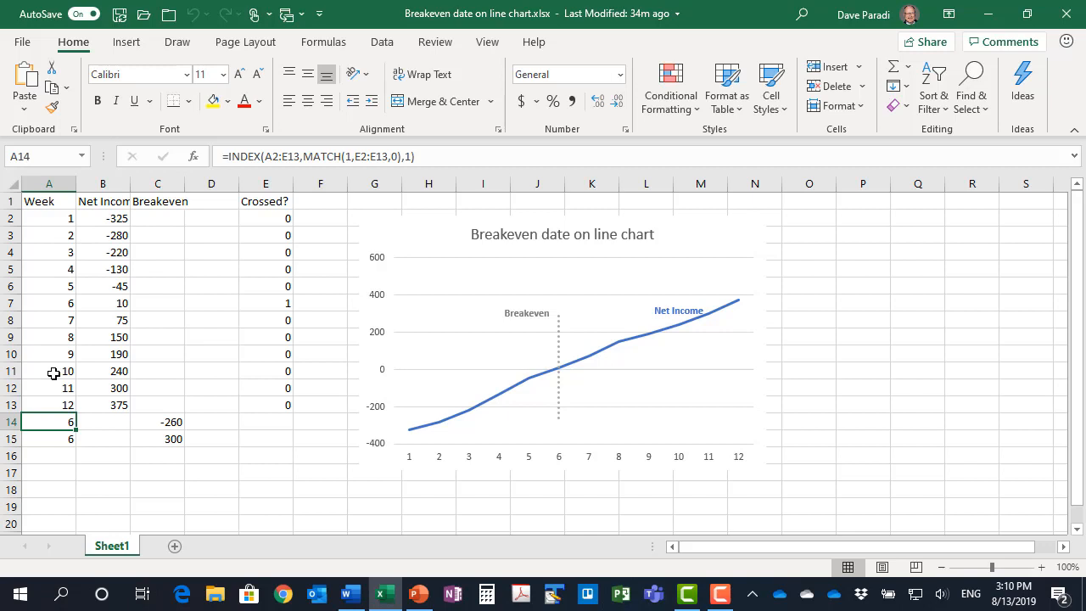
pyautogui.moveTo(376, 159)
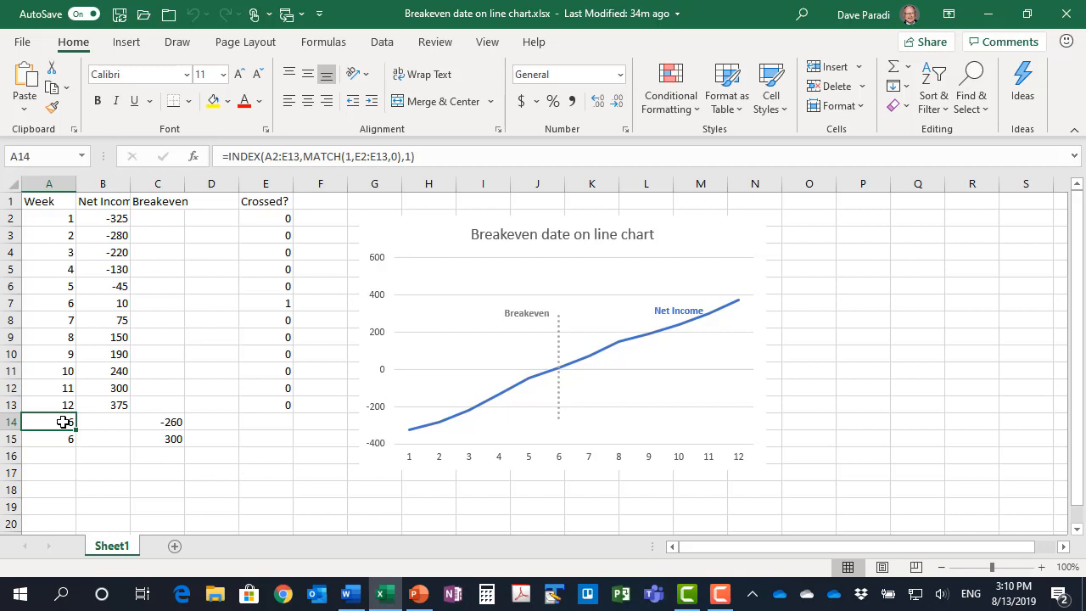
pyautogui.moveTo(165, 426)
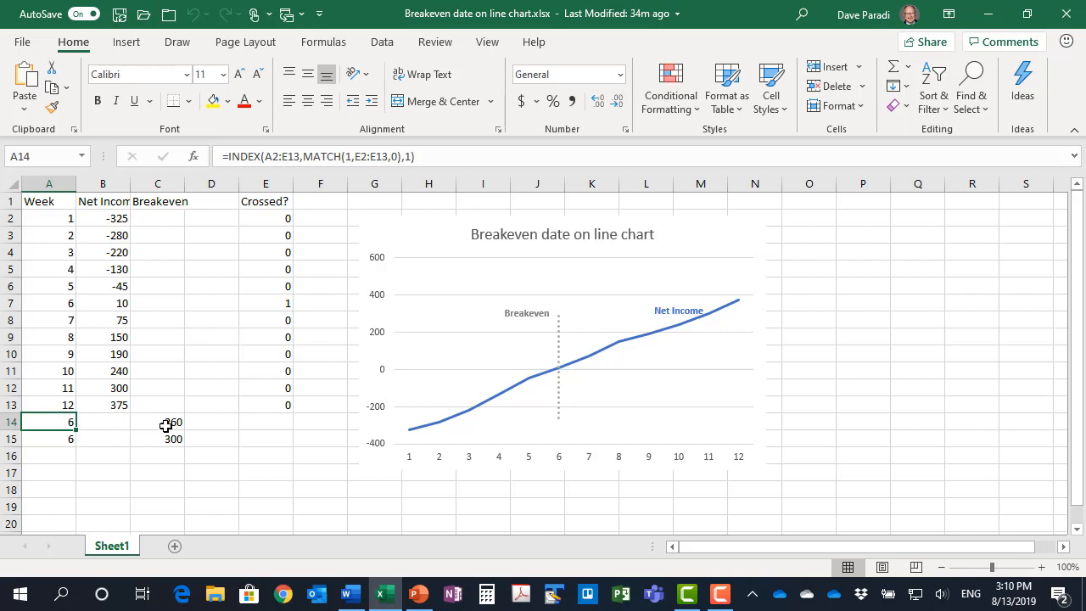
pyautogui.click(158, 422)
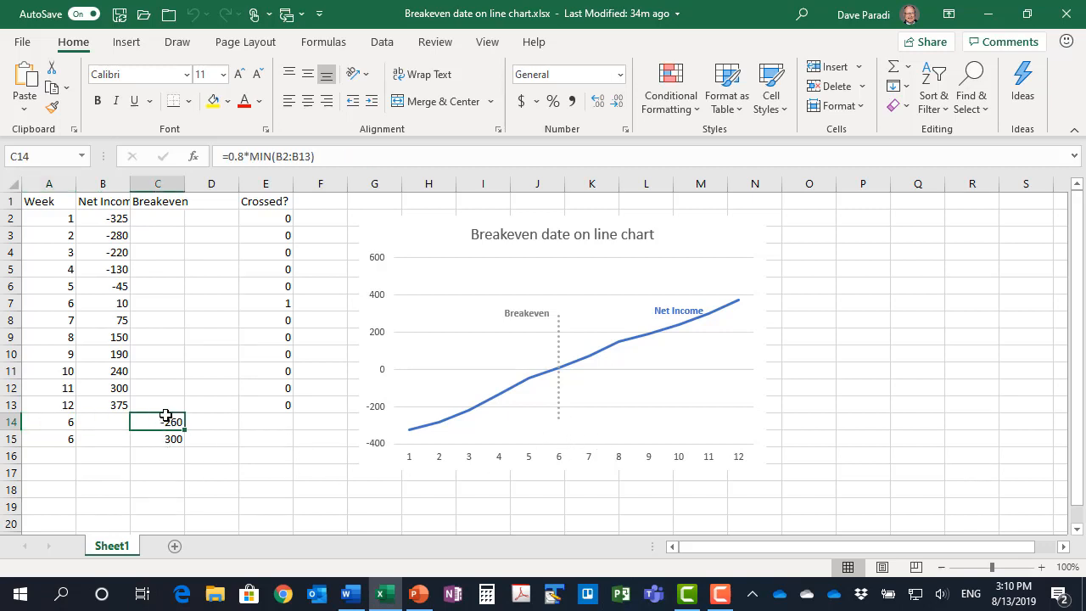
pyautogui.moveTo(207, 320)
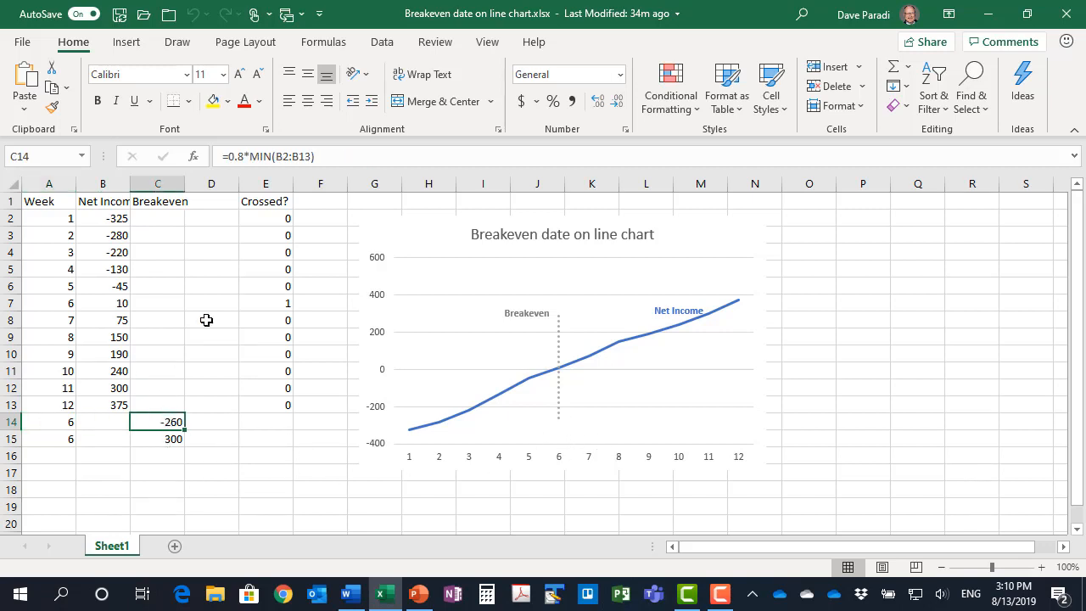
pyautogui.moveTo(98, 414)
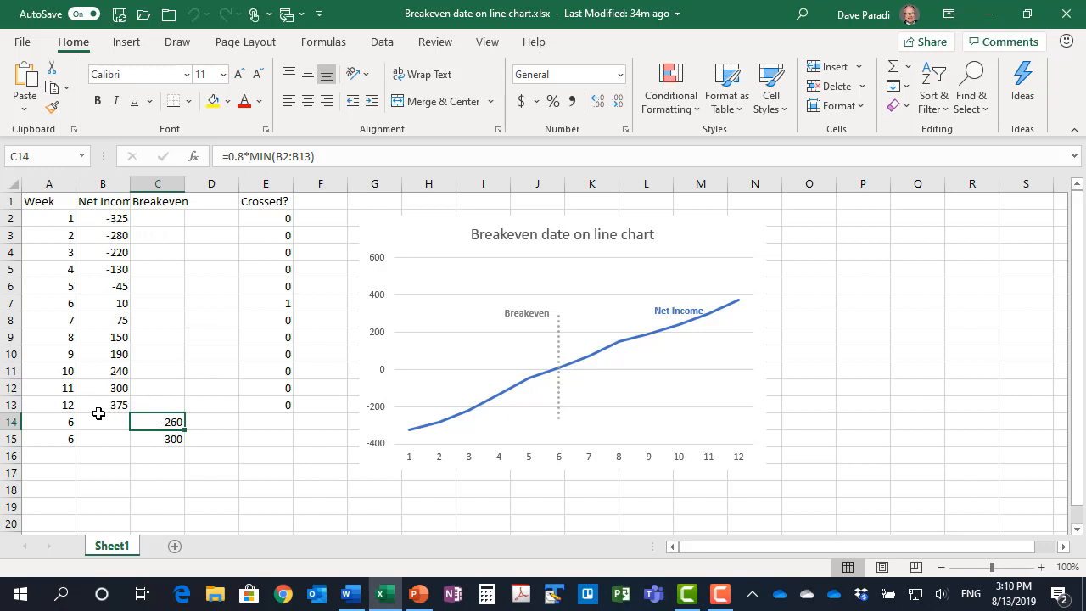
pyautogui.moveTo(164, 440)
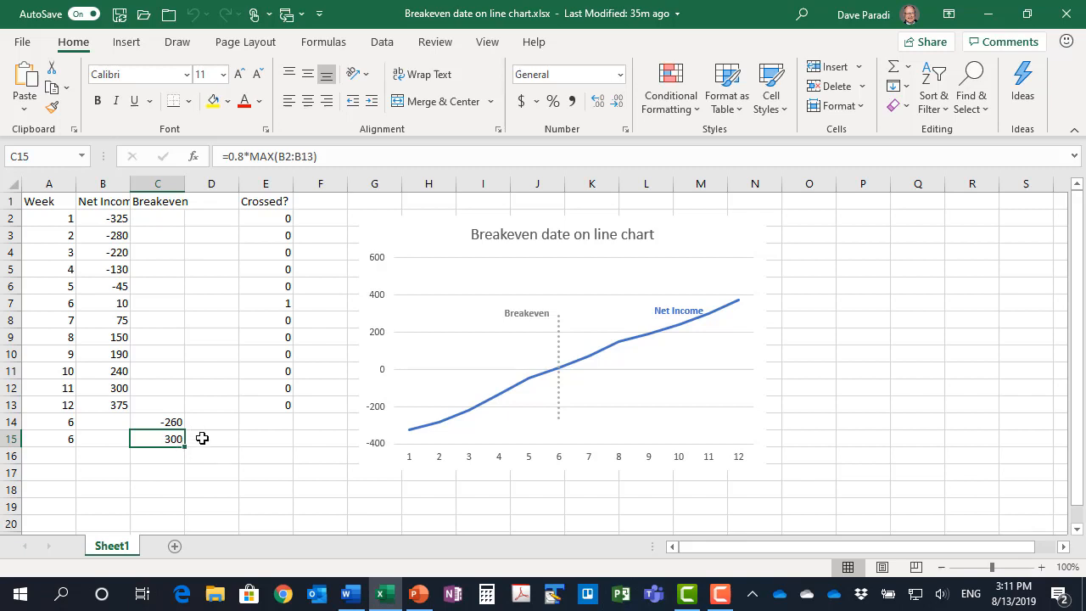
pyautogui.moveTo(255, 383)
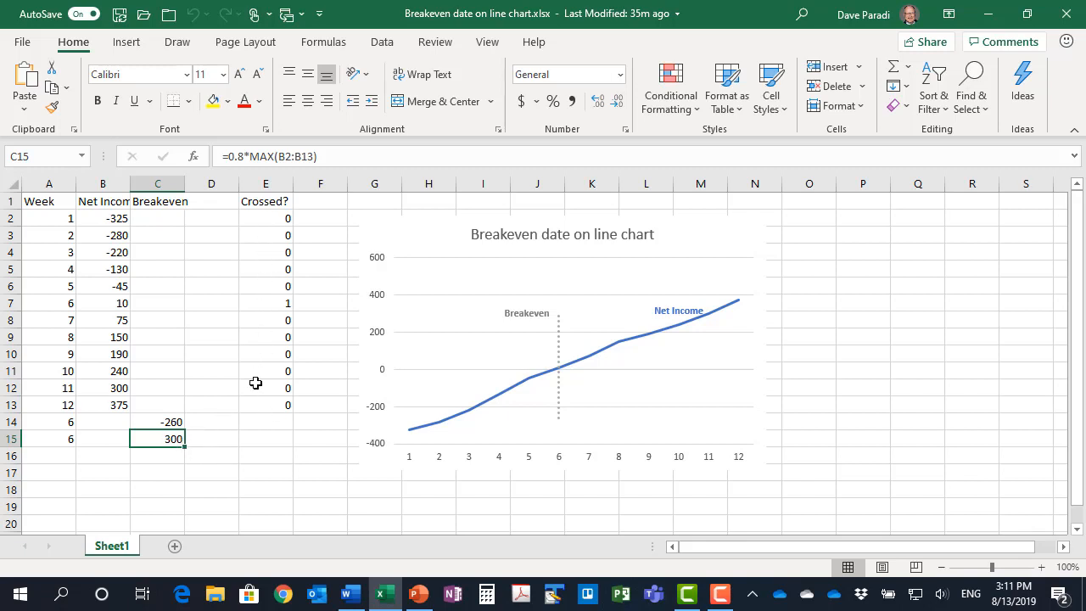
pyautogui.moveTo(261, 404)
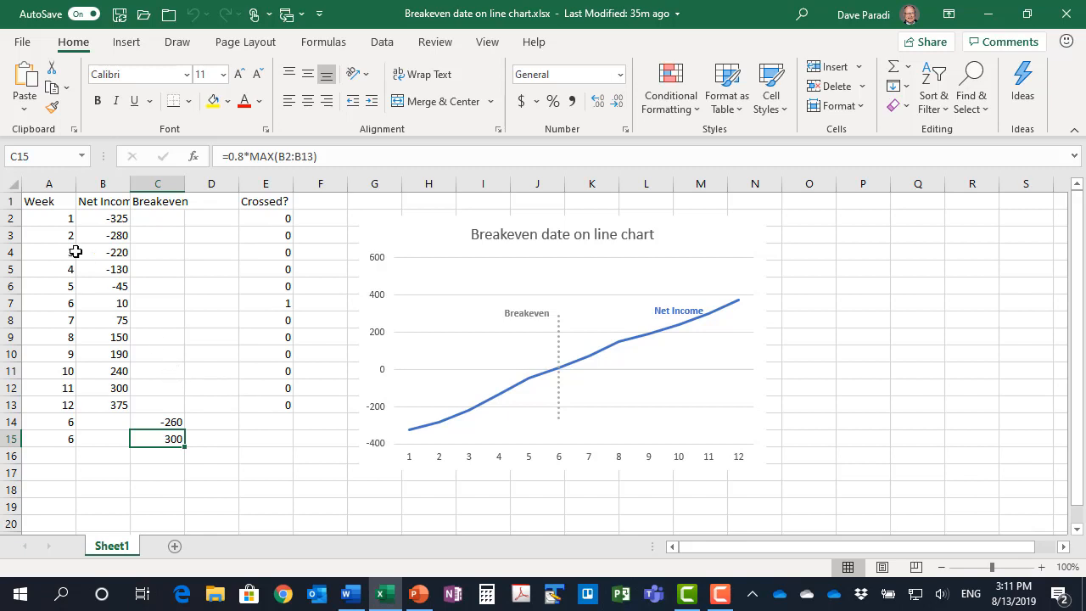
# - Insert a 2-D line chart from A1:C15 (Week, Net Income, Breakeven)
pyautogui.moveTo(48, 201); pyautogui.dragTo(157, 439)
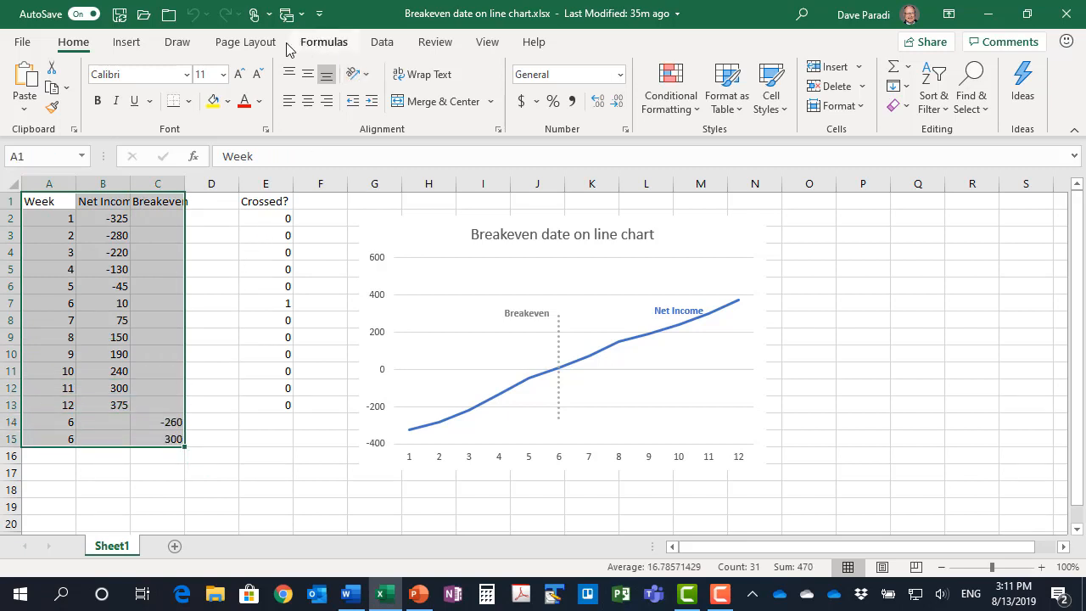
pyautogui.click(127, 42)
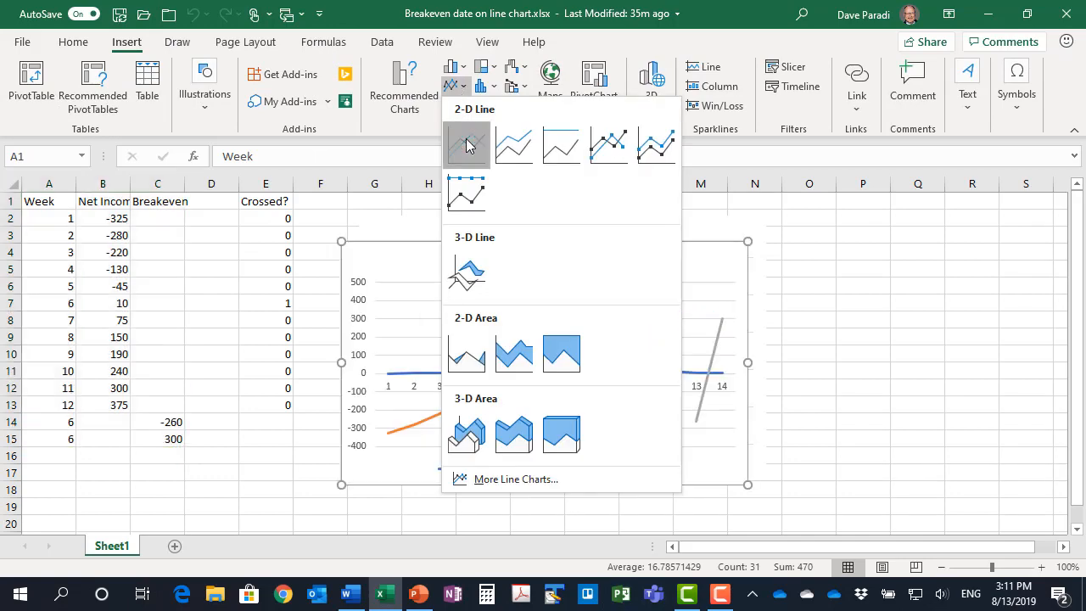
pyautogui.click(466, 144)
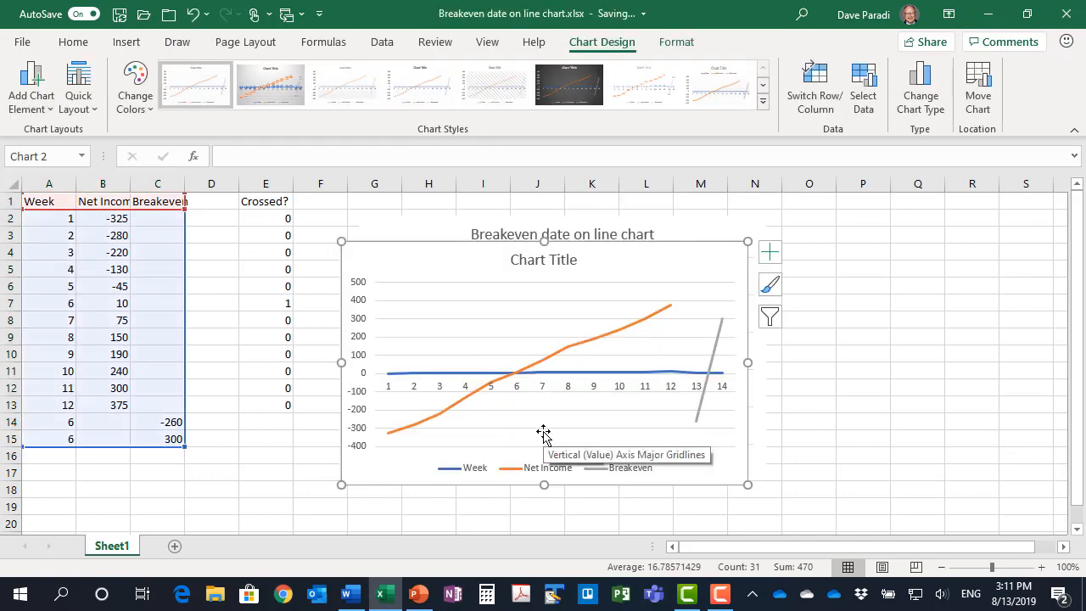
pyautogui.moveTo(601, 406)
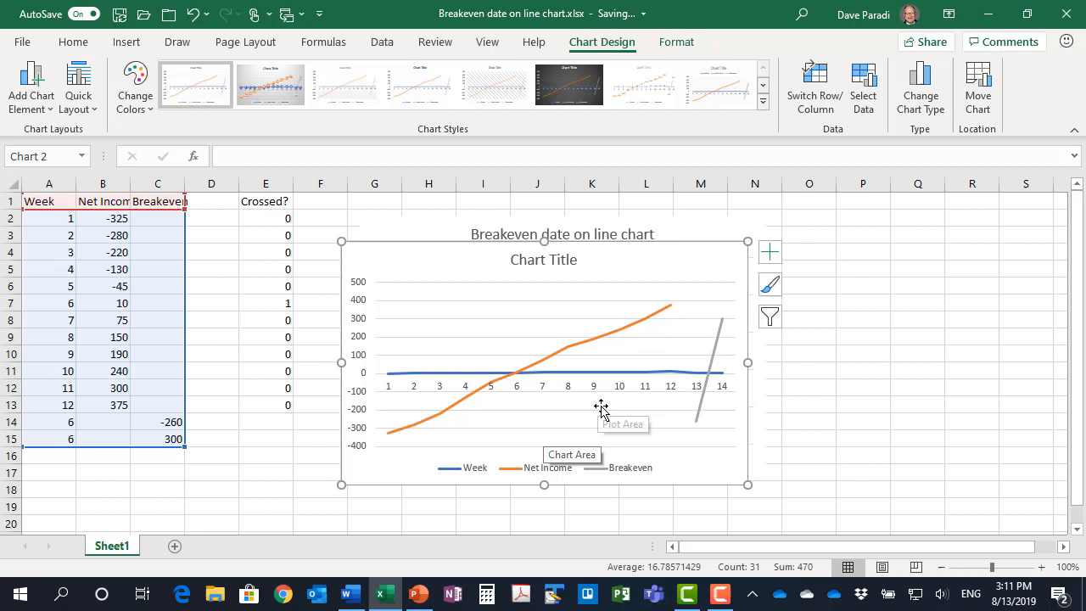
pyautogui.moveTo(601, 406)
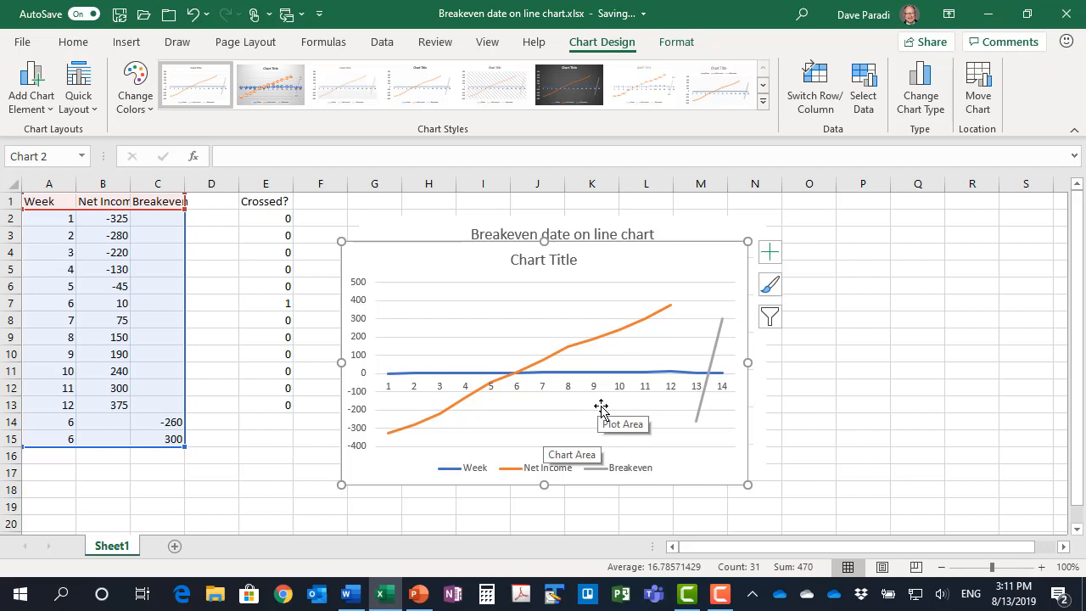
pyautogui.moveTo(603, 375)
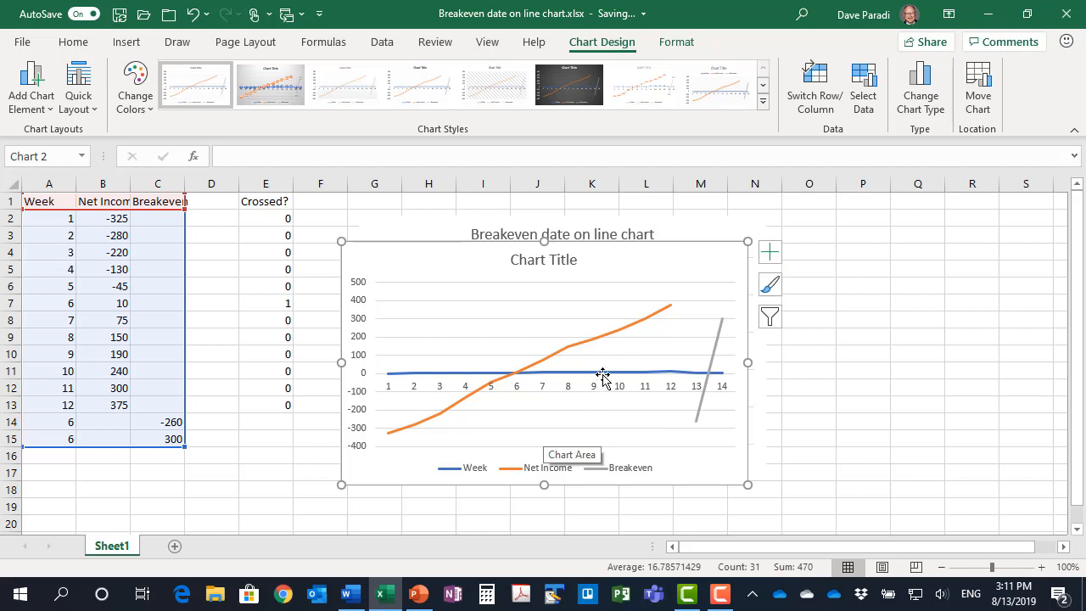
pyautogui.moveTo(603, 373)
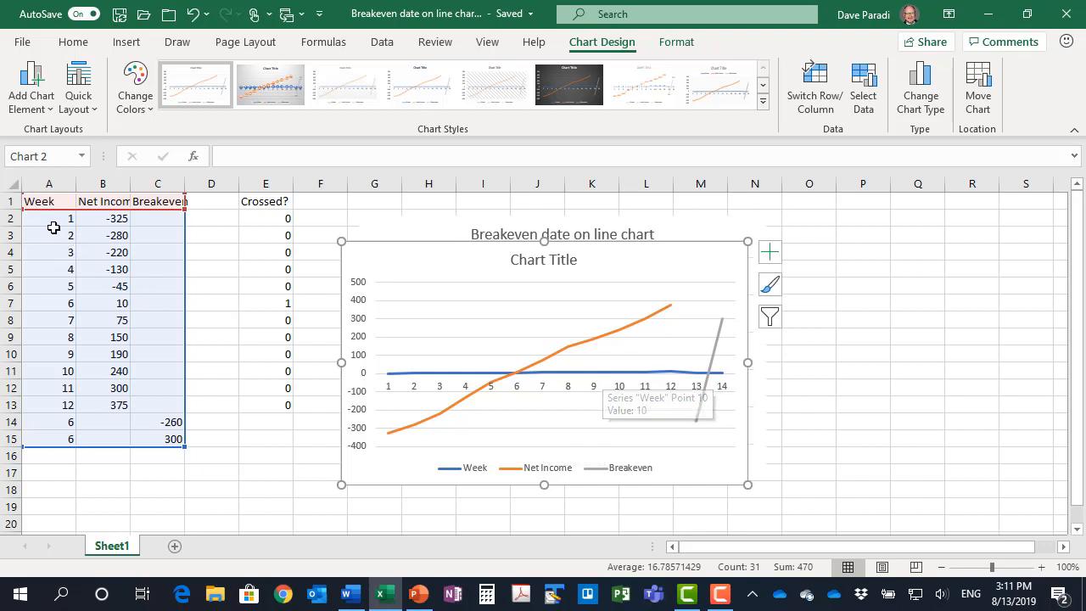
pyautogui.moveTo(48, 399)
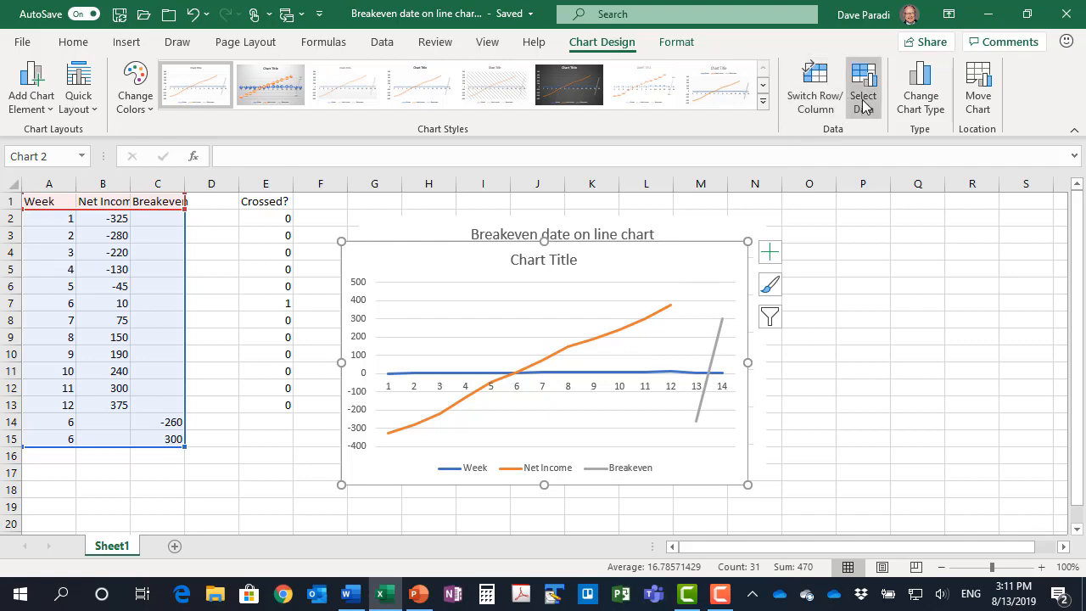
# - Use the Week values in A2:A15 as the chart's horizontal axis labels
pyautogui.click(863, 84)
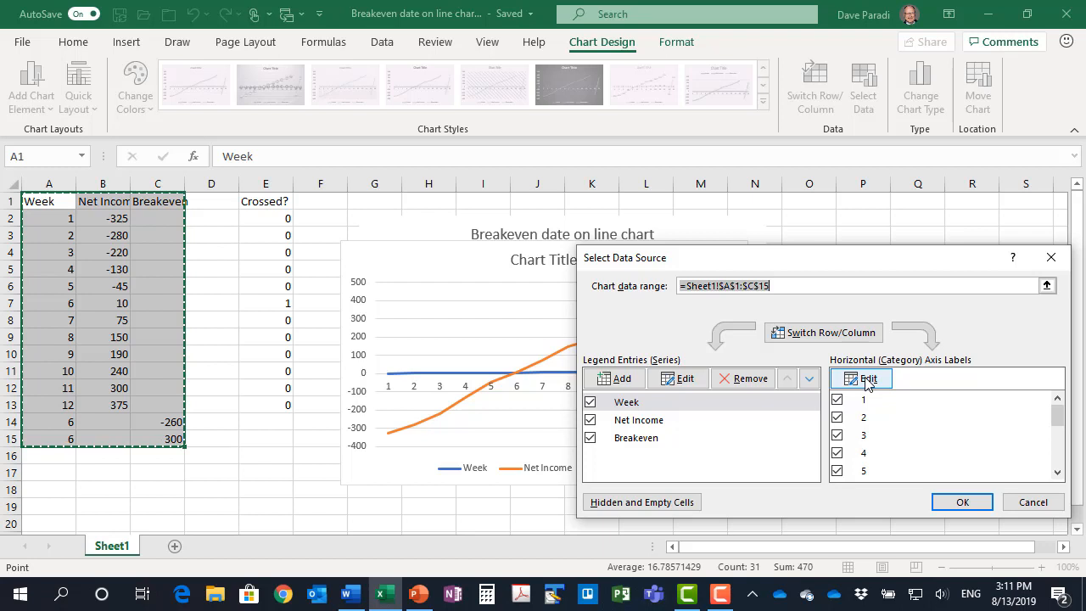
pyautogui.click(862, 378)
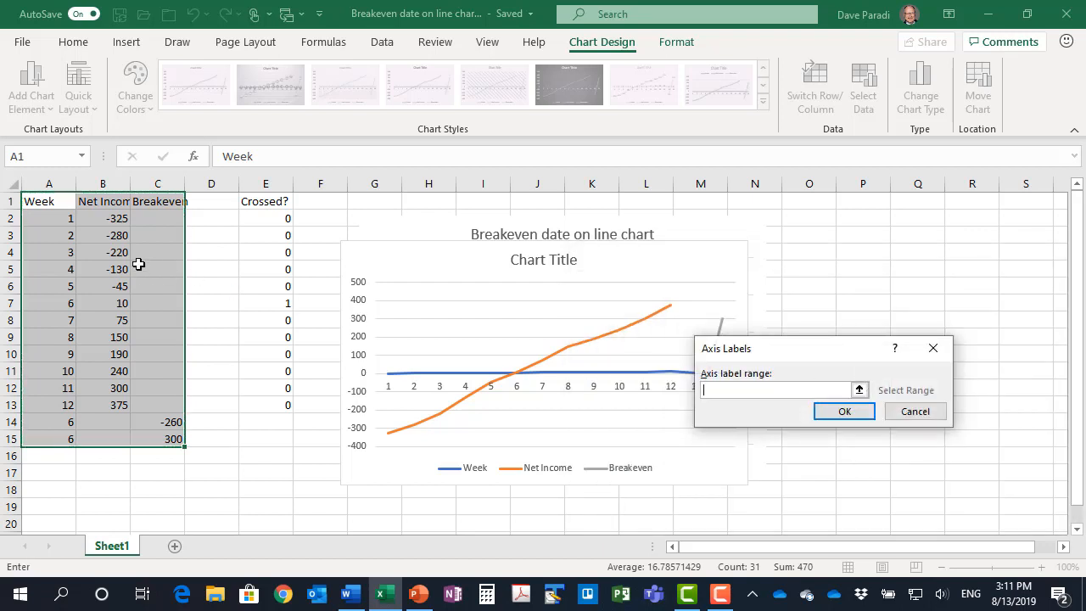
pyautogui.moveTo(49, 218); pyautogui.dragTo(48, 438)
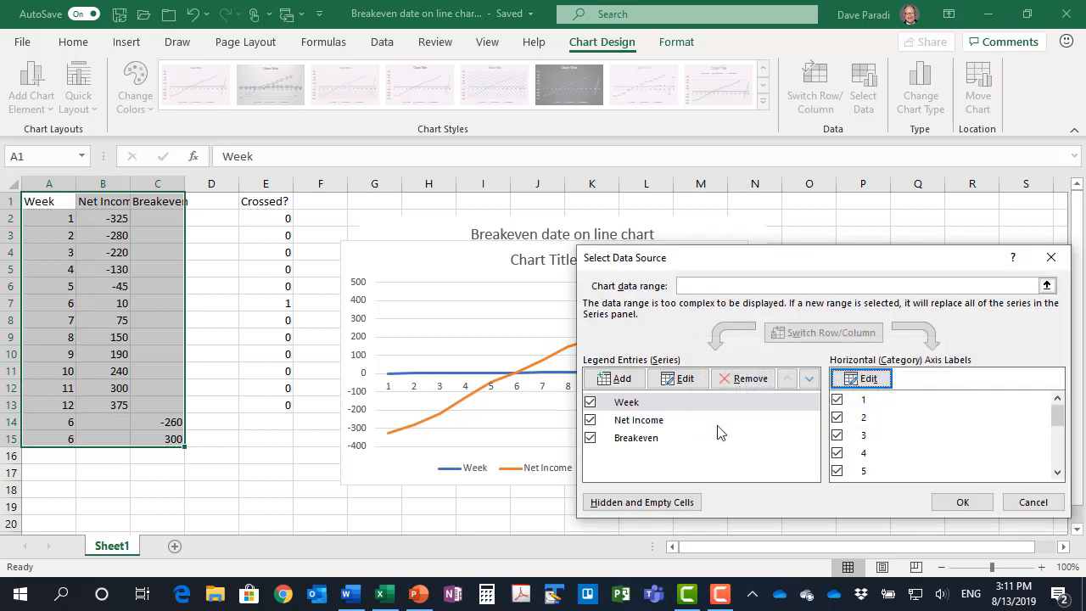
# - Remove the Week series from the chart and apply the data changes
pyautogui.click(626, 401)
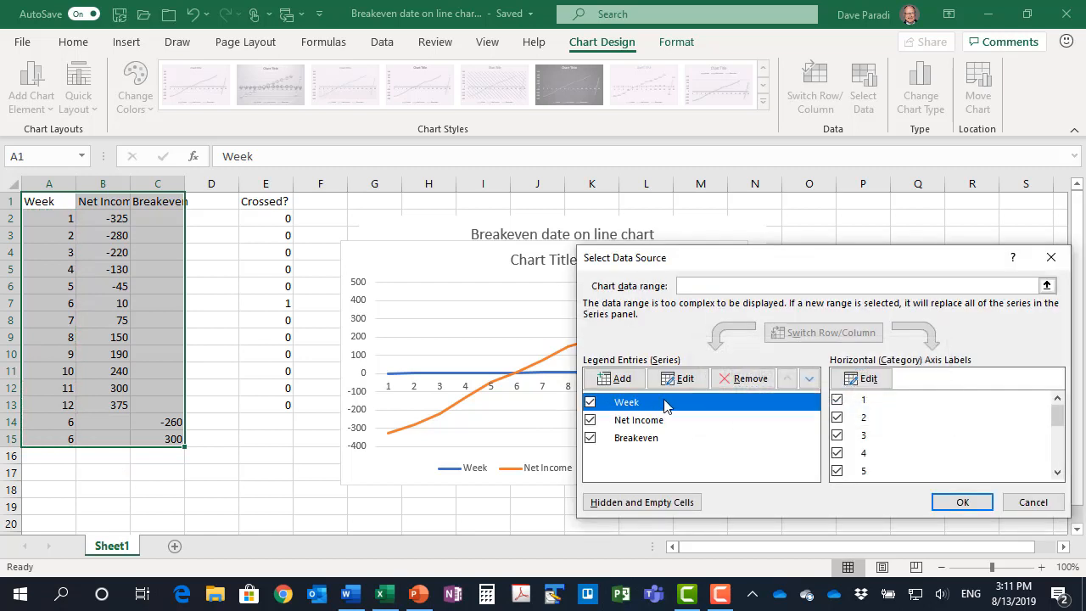
pyautogui.moveTo(742, 378)
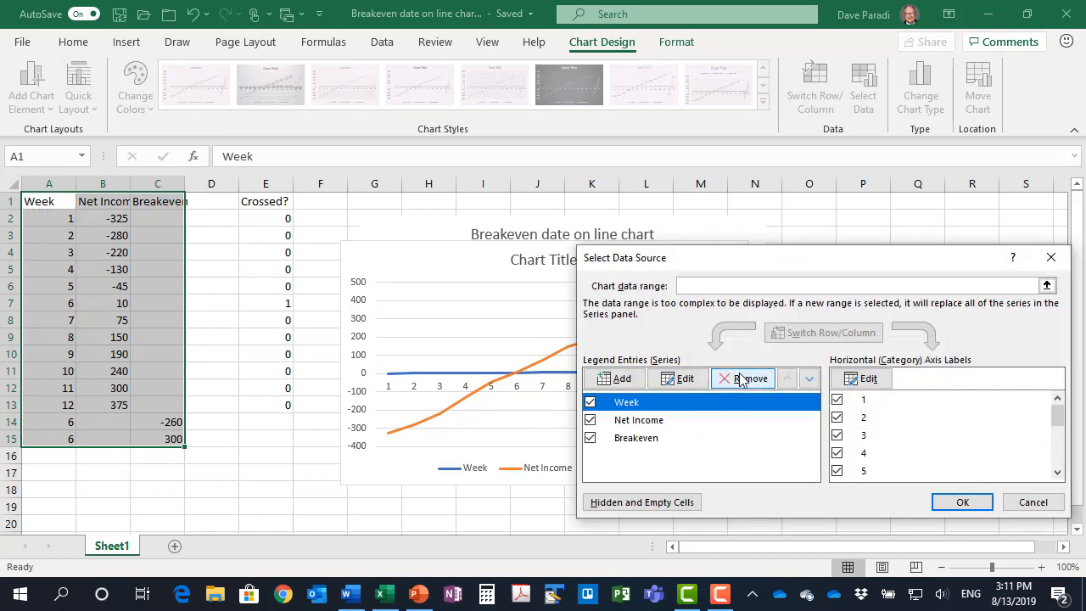
pyautogui.click(750, 378)
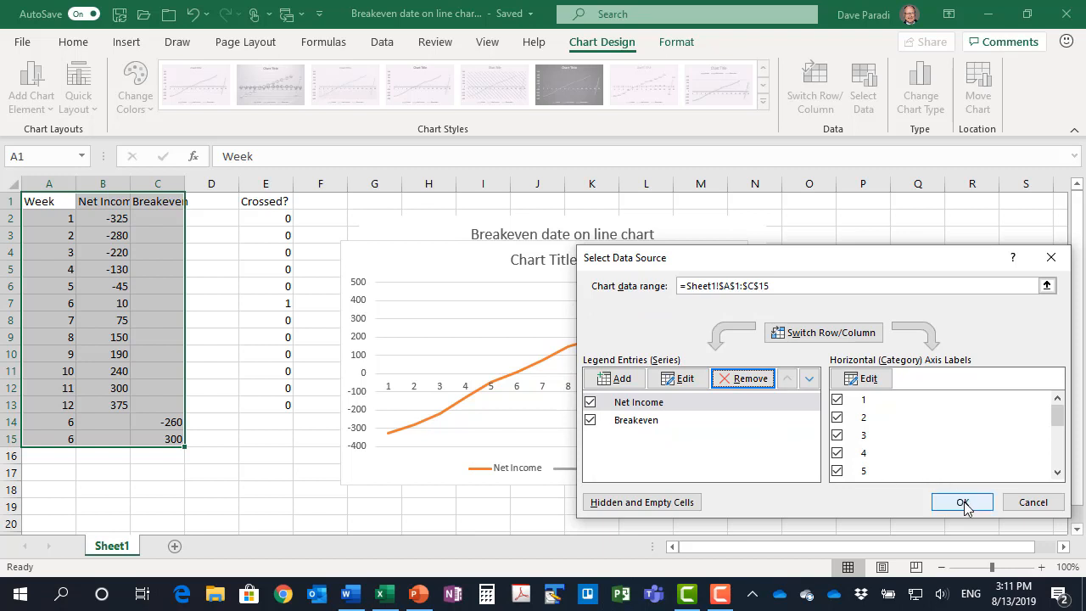
pyautogui.click(961, 501)
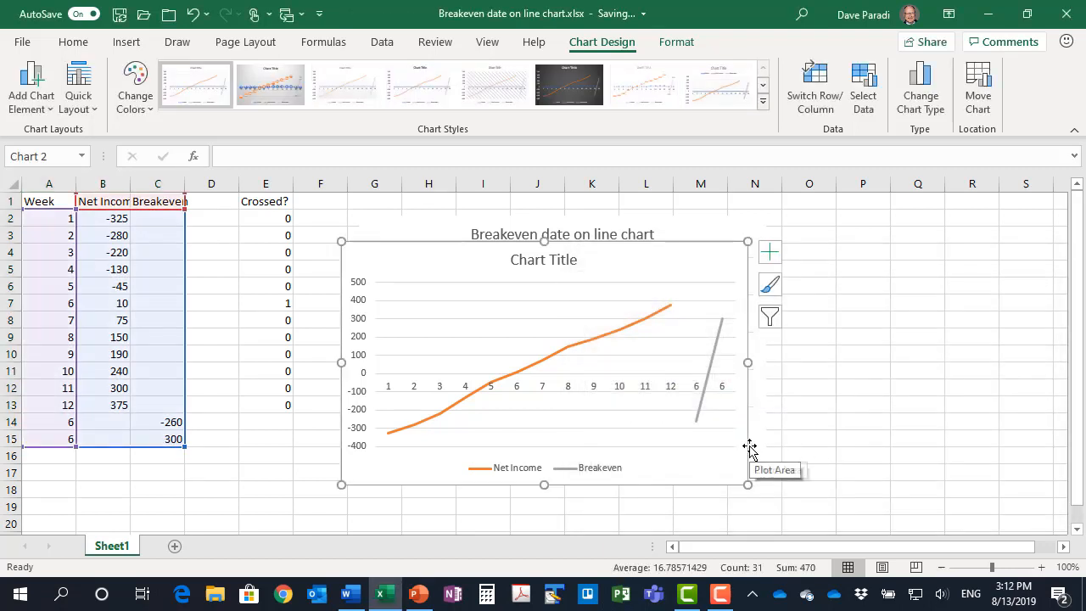
pyautogui.moveTo(424, 396)
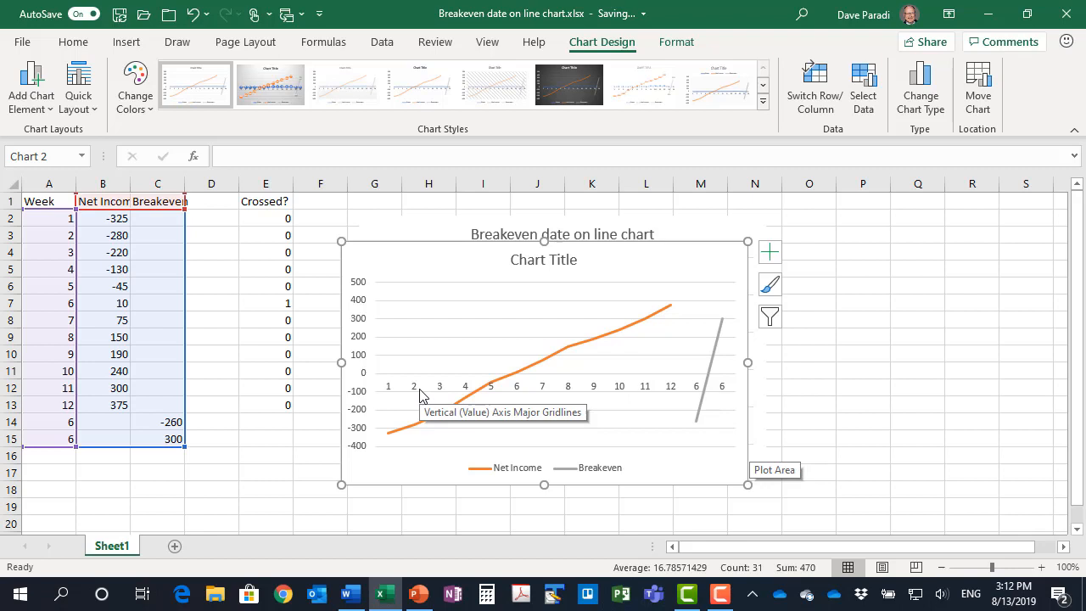
pyautogui.moveTo(564, 397)
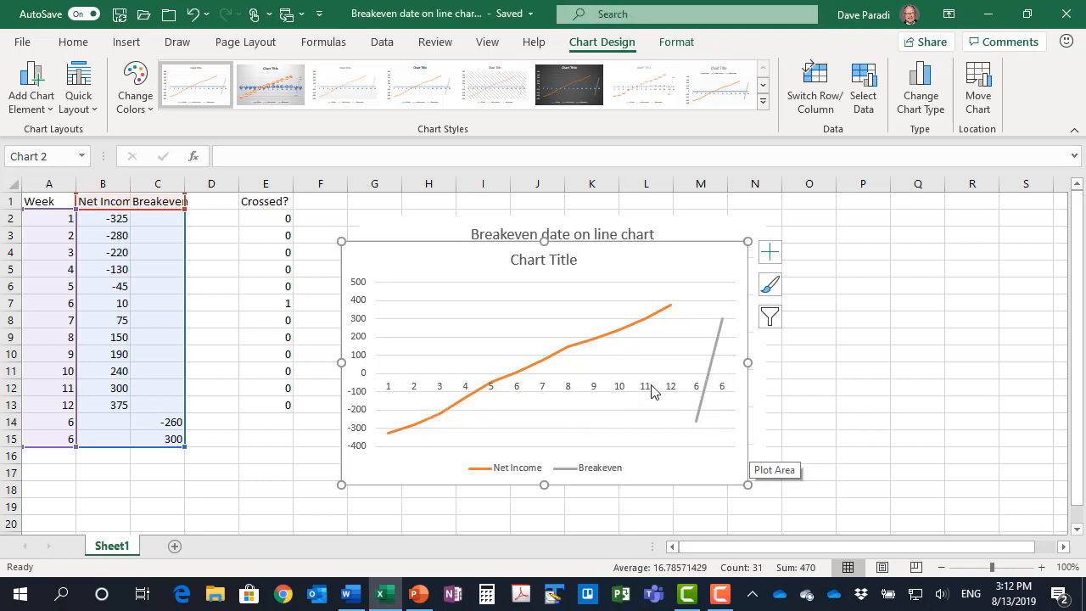
pyautogui.moveTo(620, 395)
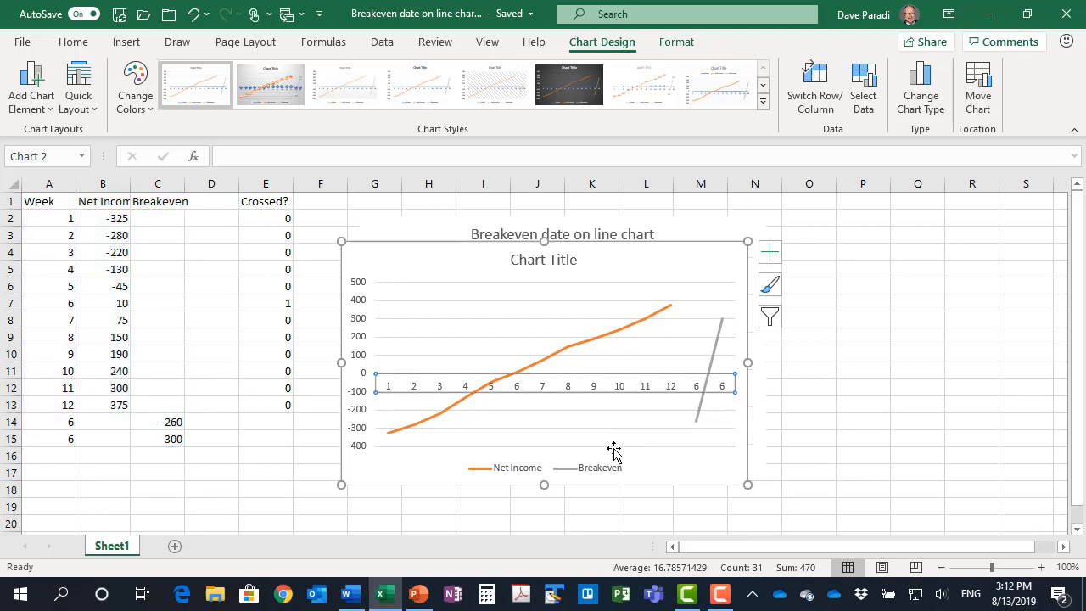
pyautogui.moveTo(594, 468)
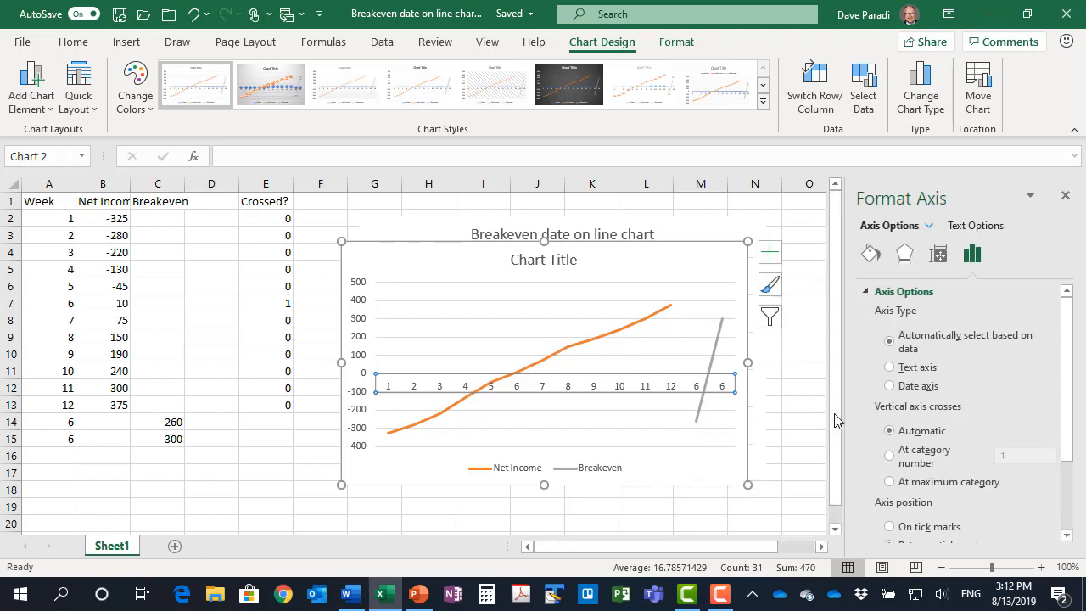
# - Set the horizontal axis type to Date axis and close the Format Axis pane
pyautogui.click(890, 385)
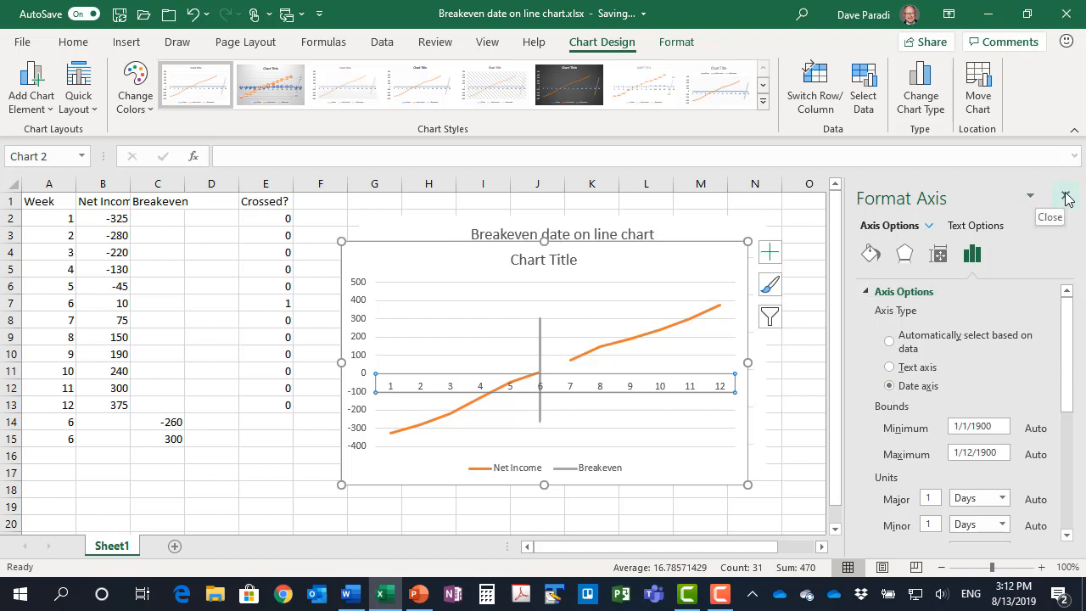
pyautogui.click(1066, 197)
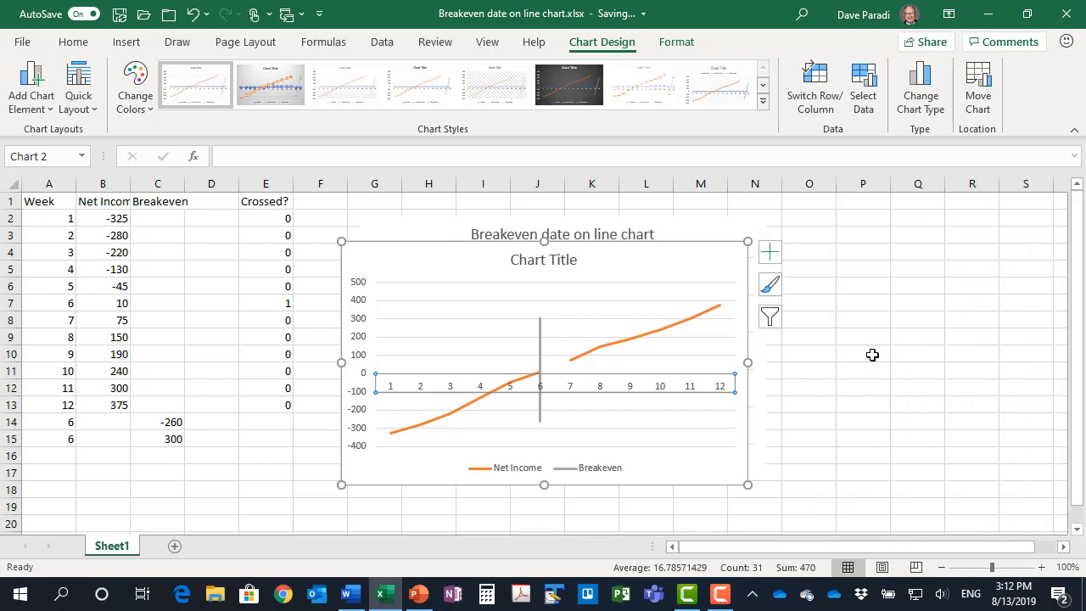
pyautogui.moveTo(607, 374)
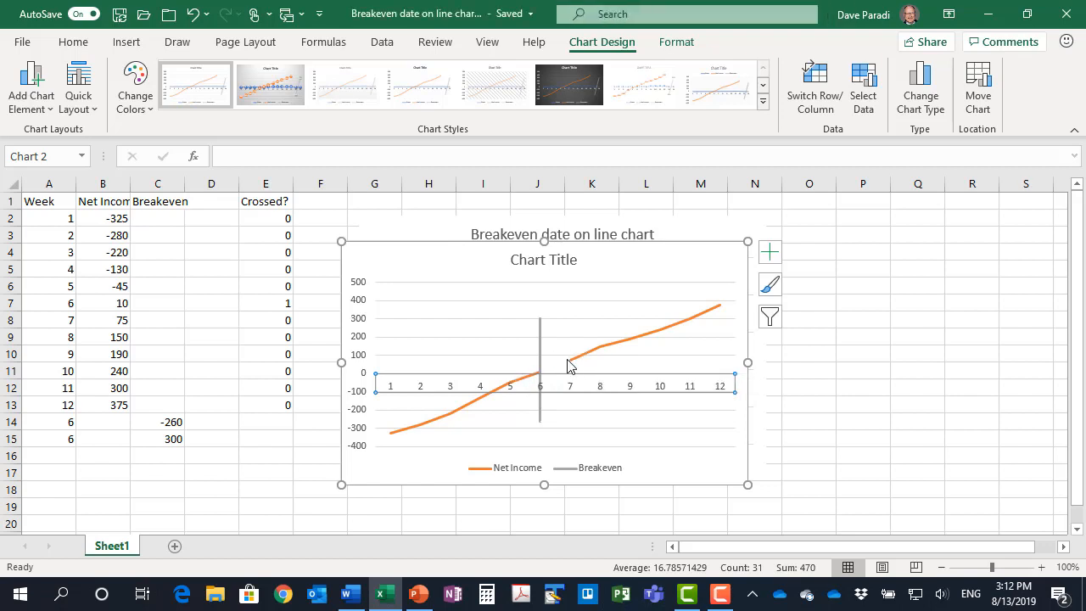
pyautogui.moveTo(570, 365)
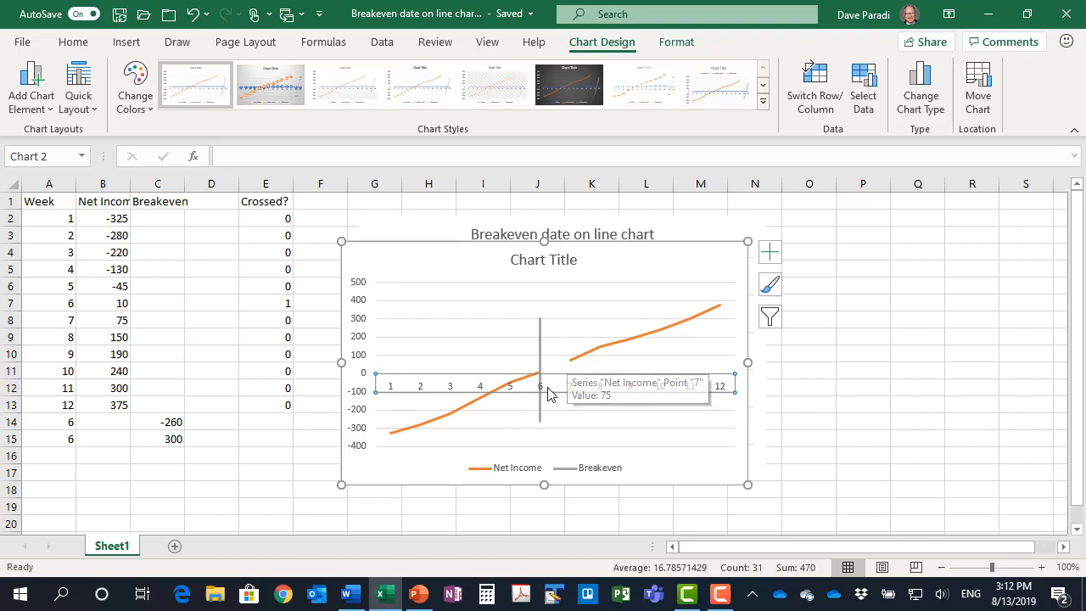
pyautogui.moveTo(165, 459)
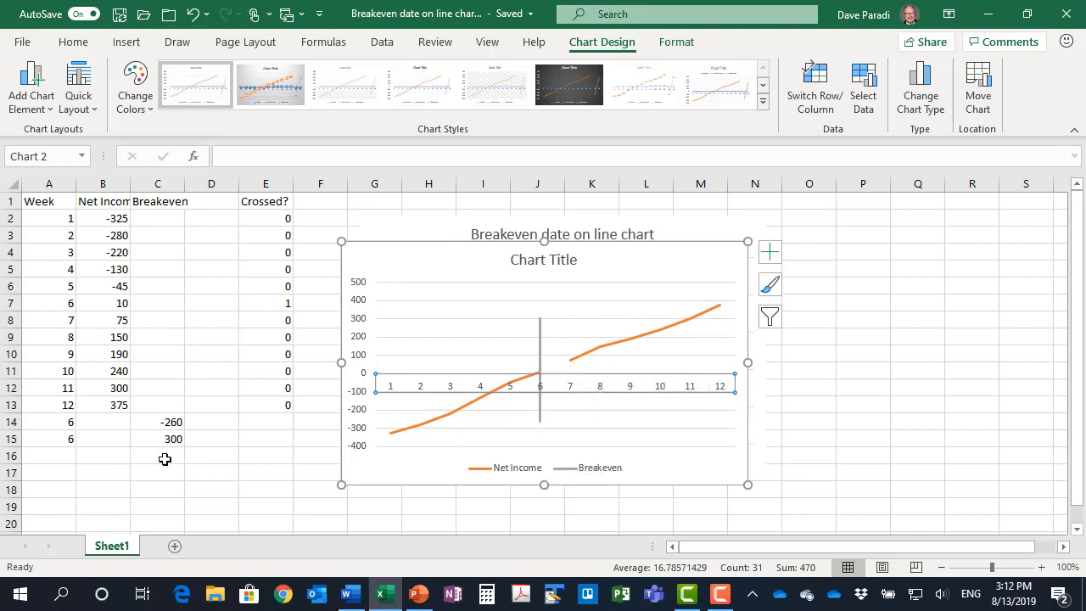
pyautogui.moveTo(99, 441)
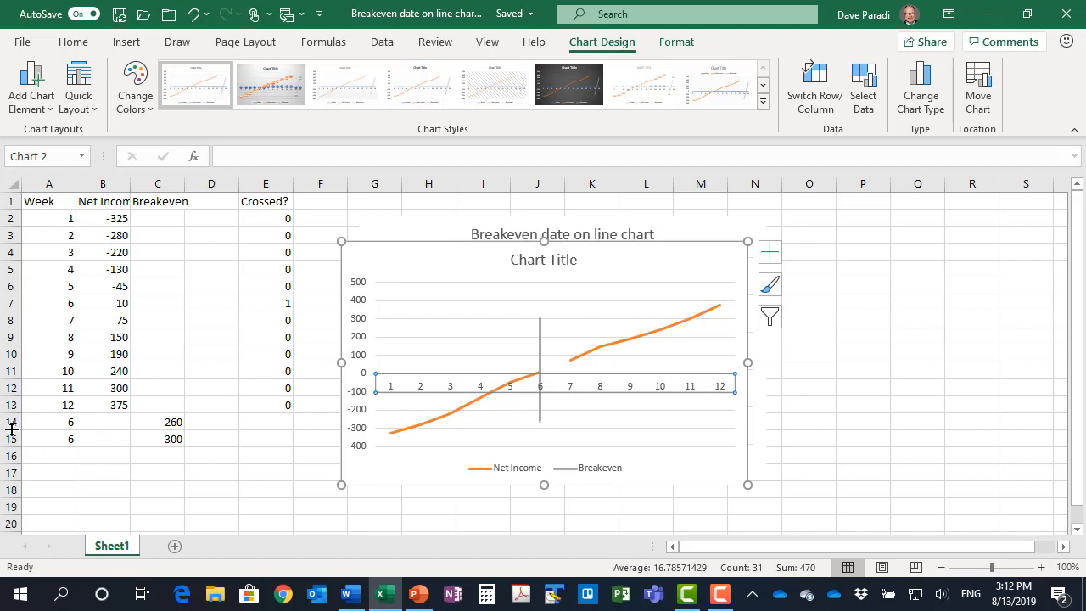
pyautogui.moveTo(115, 434)
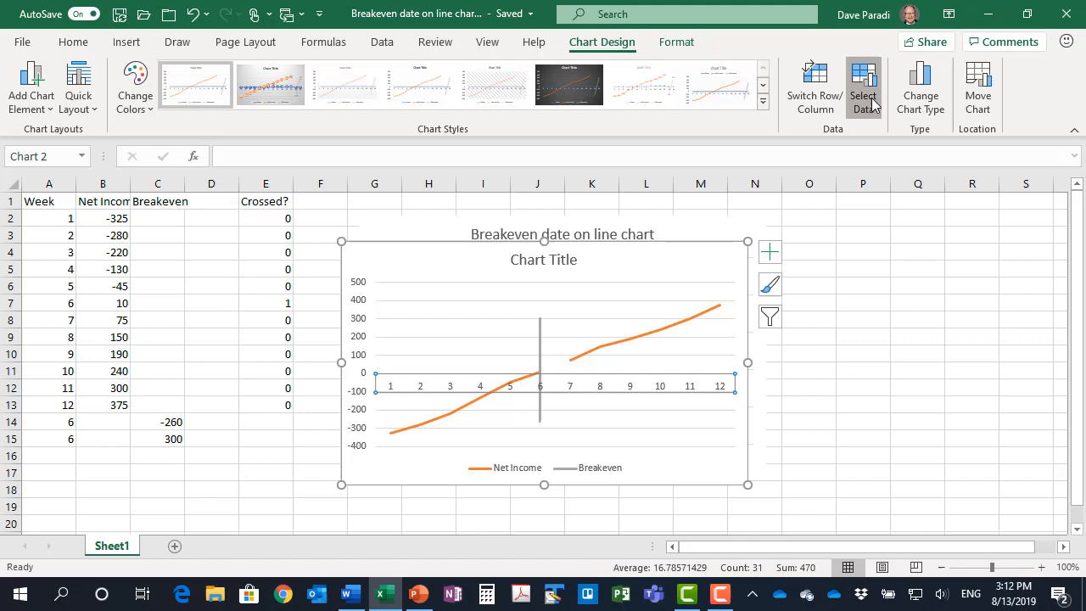
# - Set hidden and empty cells to 'Connect data points with line' in Select Data
pyautogui.click(863, 87)
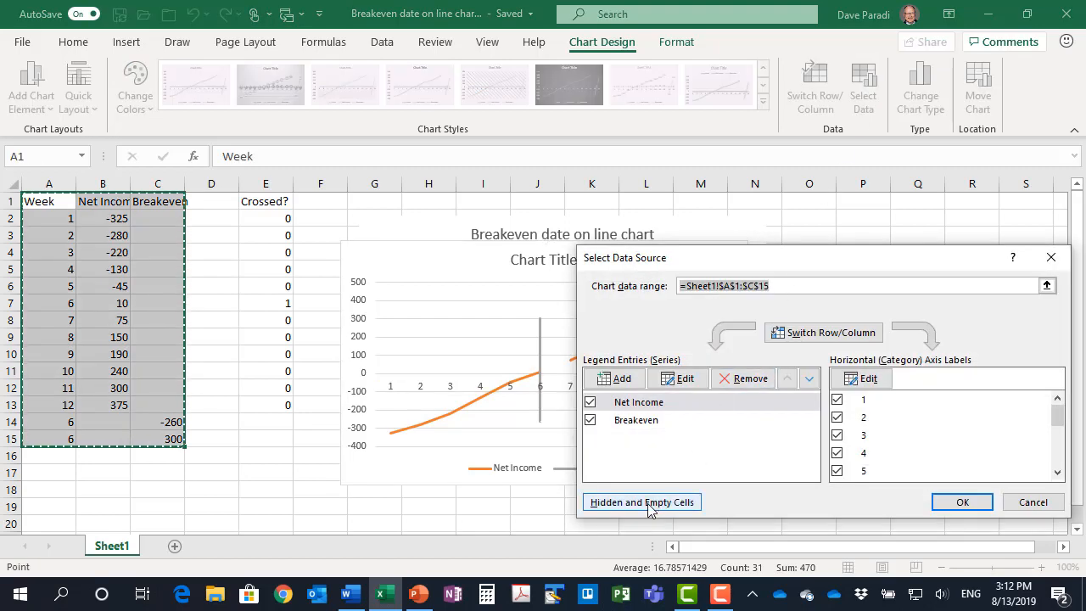
pyautogui.click(642, 502)
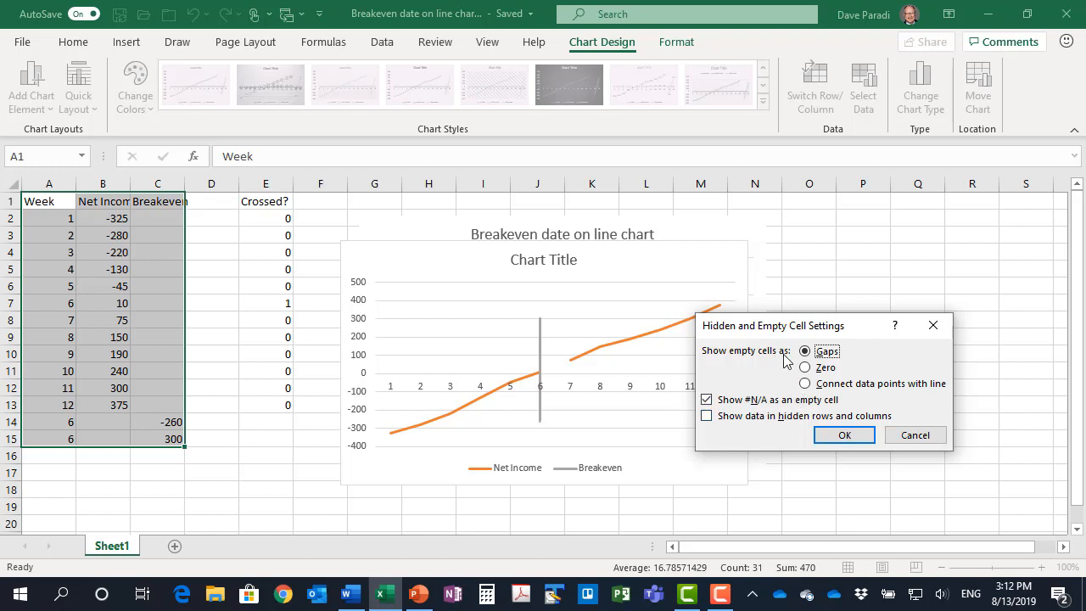
pyautogui.click(804, 383)
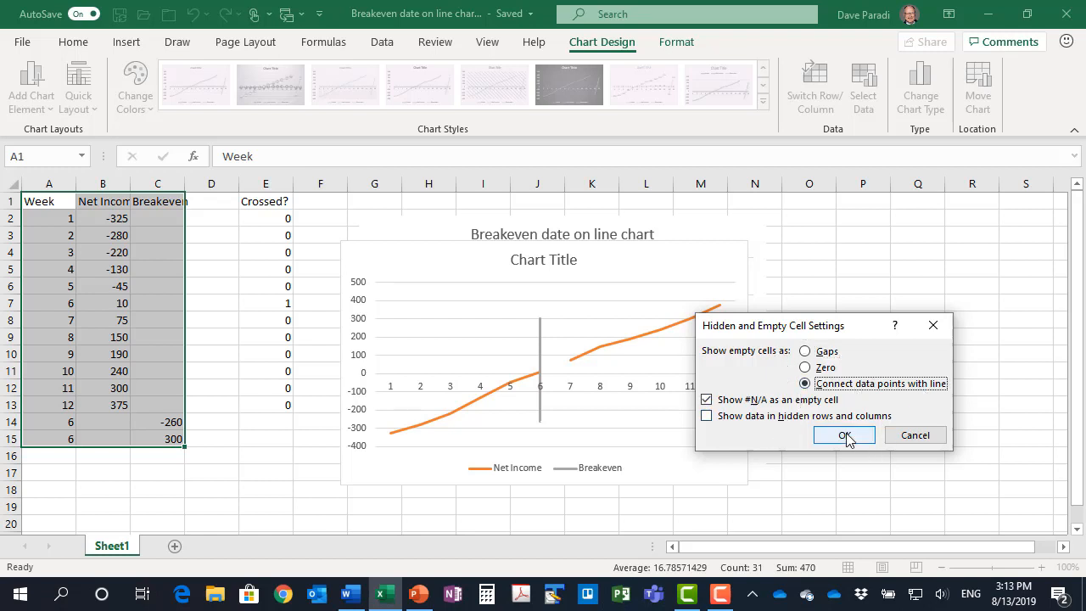
pyautogui.click(844, 435)
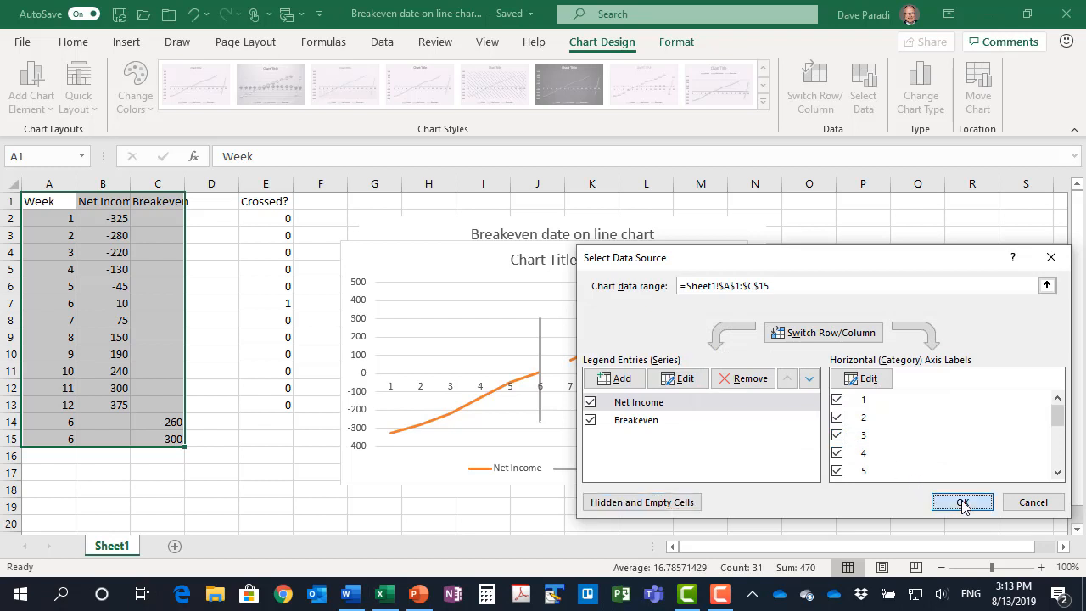
pyautogui.click(962, 501)
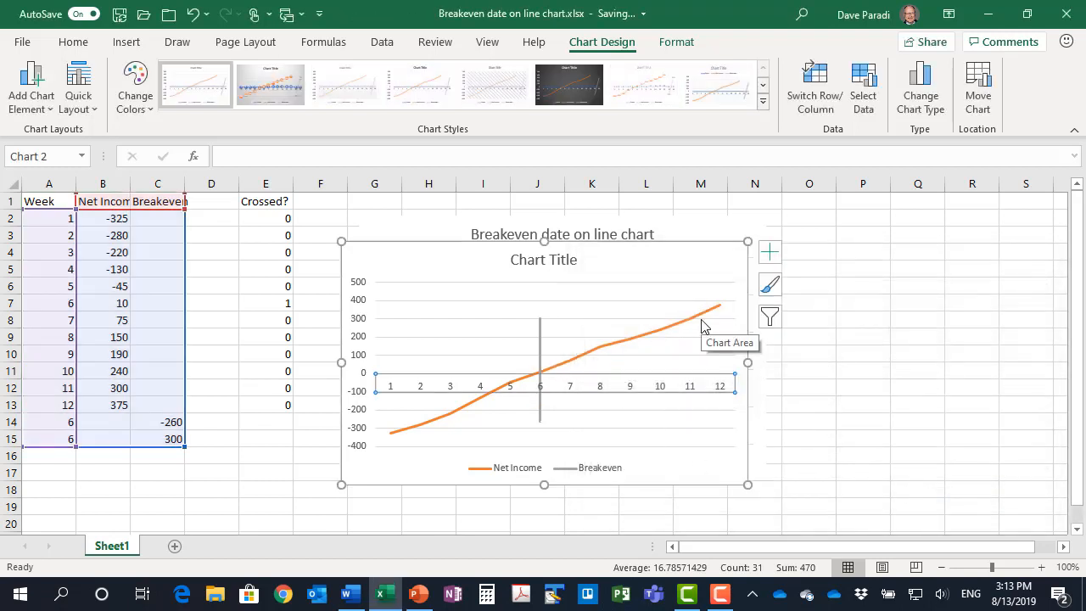
pyautogui.moveTo(616, 256)
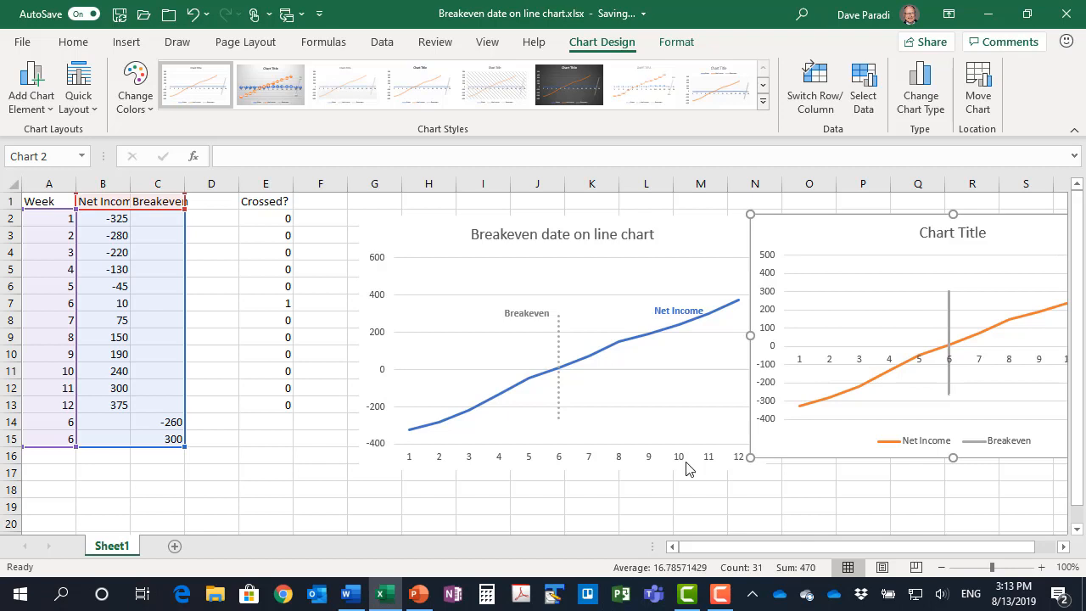
pyautogui.moveTo(376, 412)
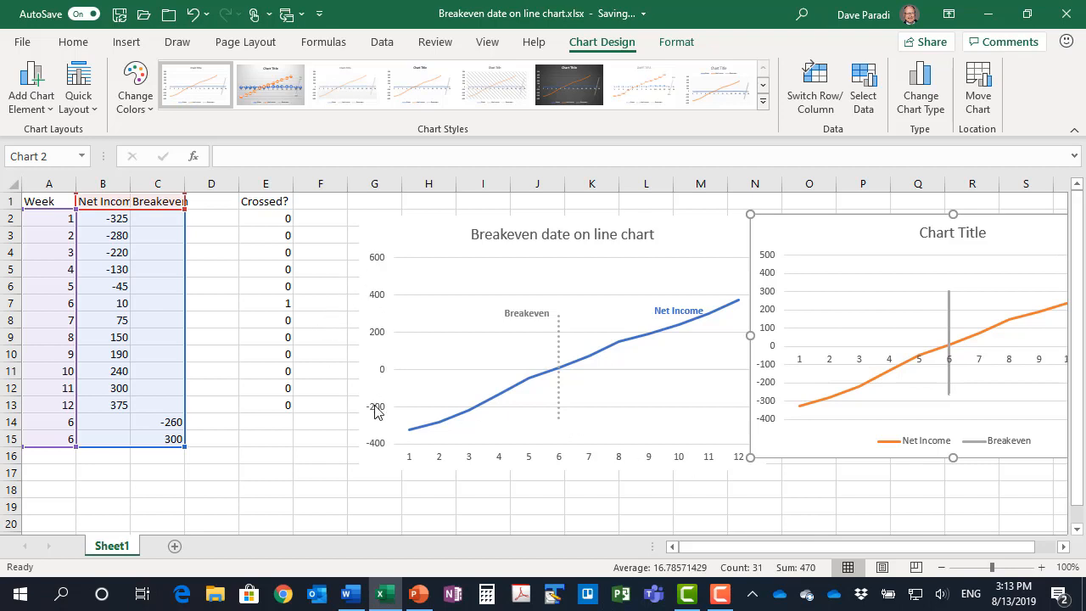
pyautogui.moveTo(372, 310)
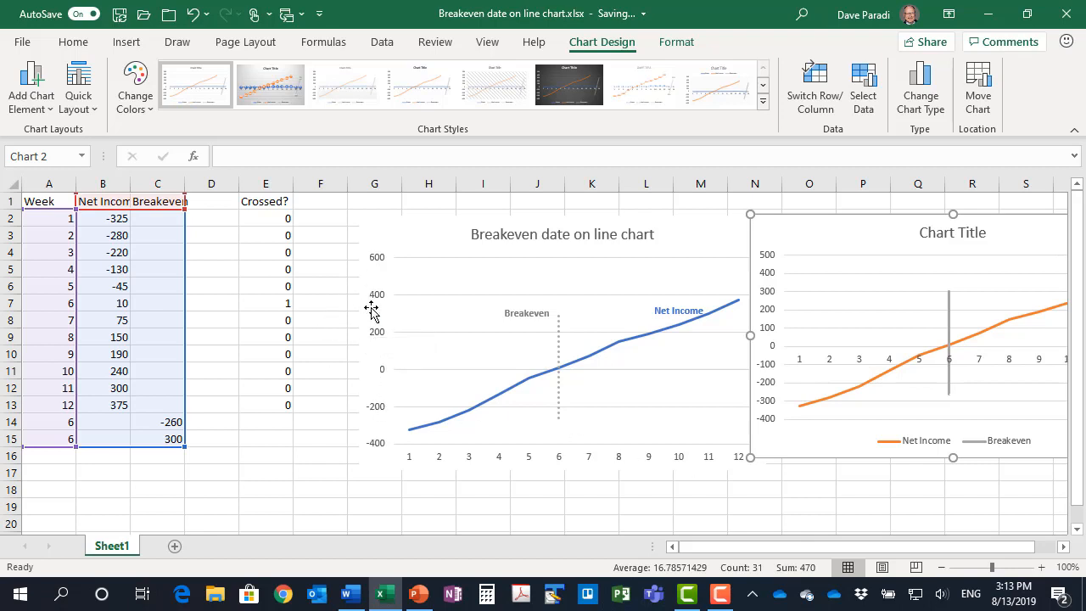
pyautogui.moveTo(522, 378)
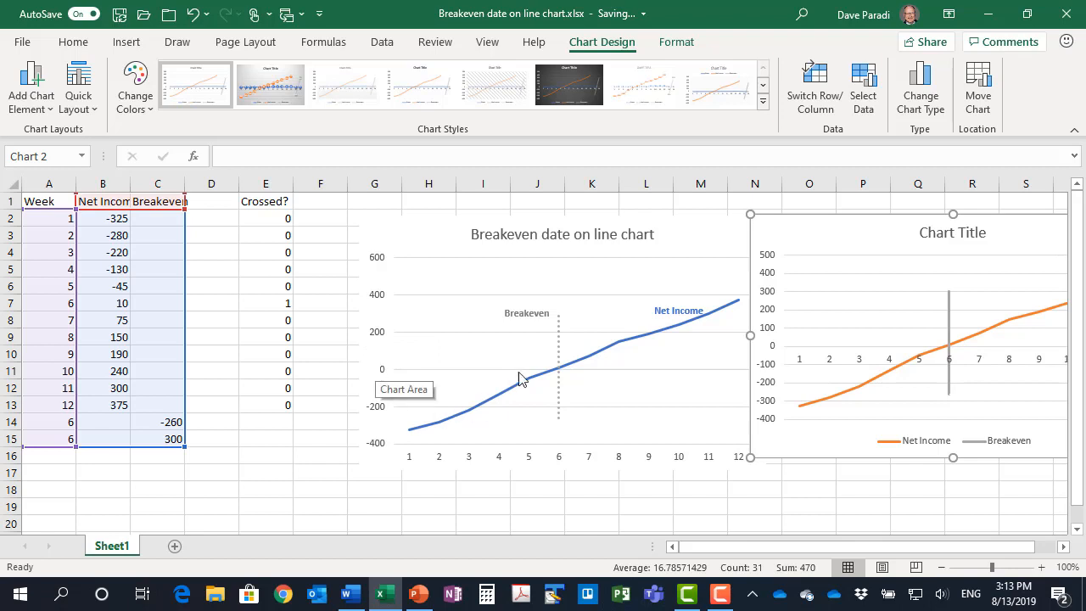
pyautogui.moveTo(589, 371)
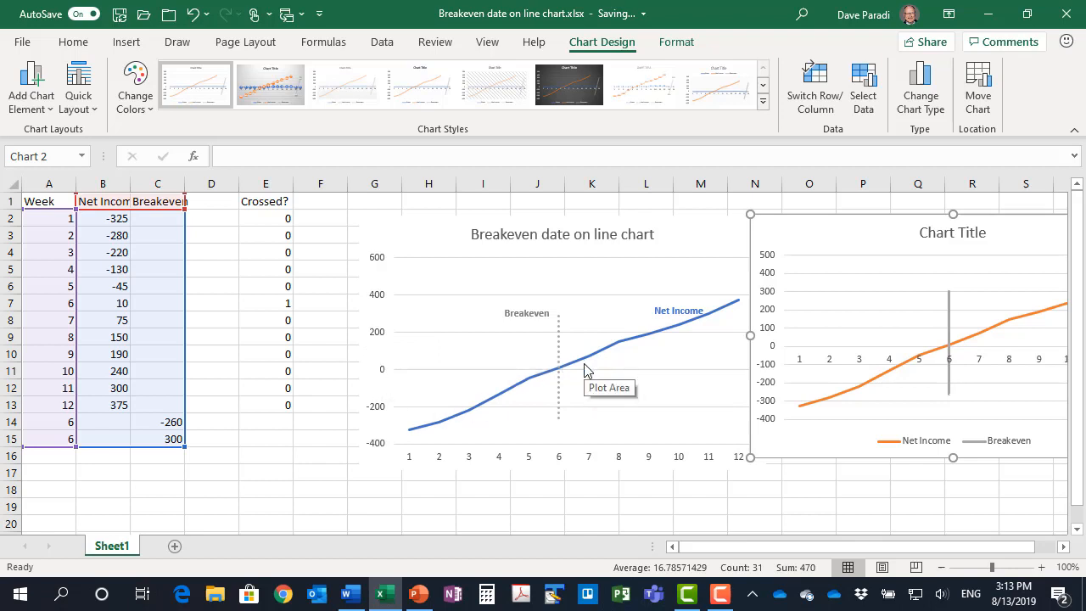